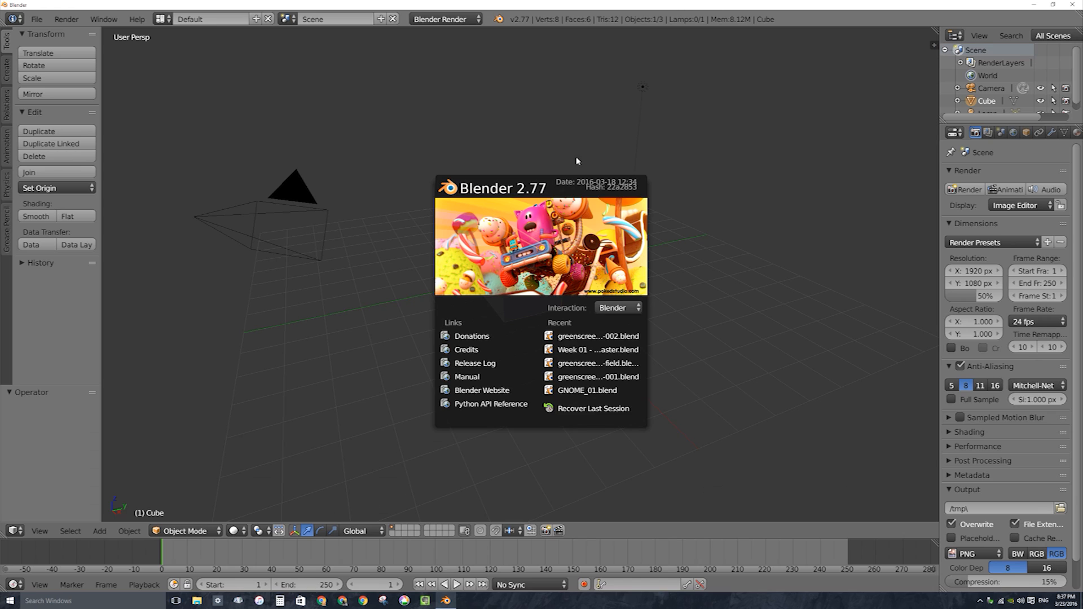
mouse_move(710, 178)
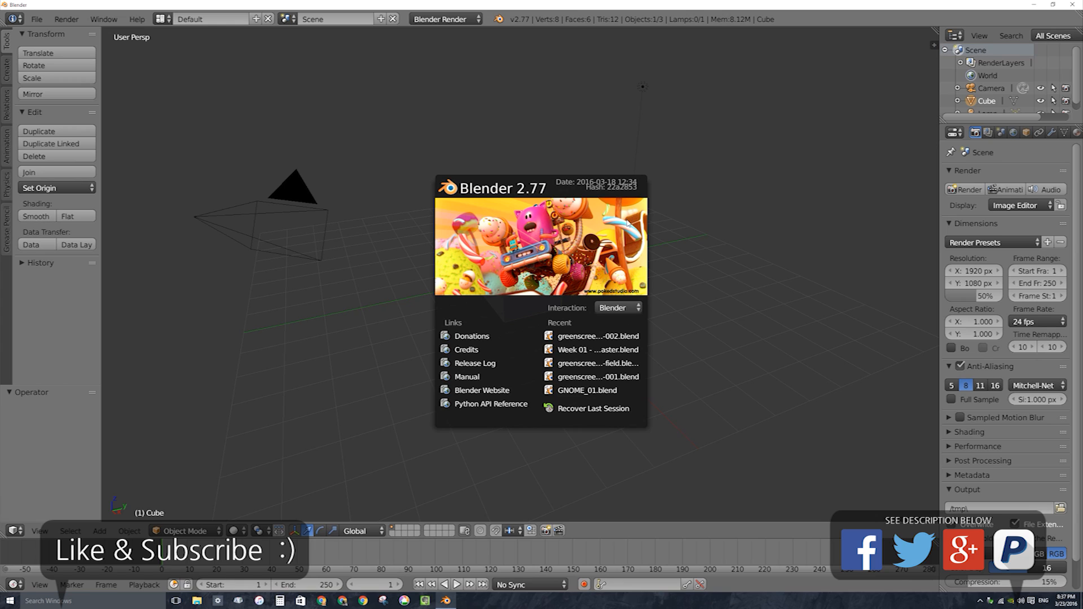
Dismiss the Blender 2.77 splash to reveal the default cube scene
left_click(683, 254)
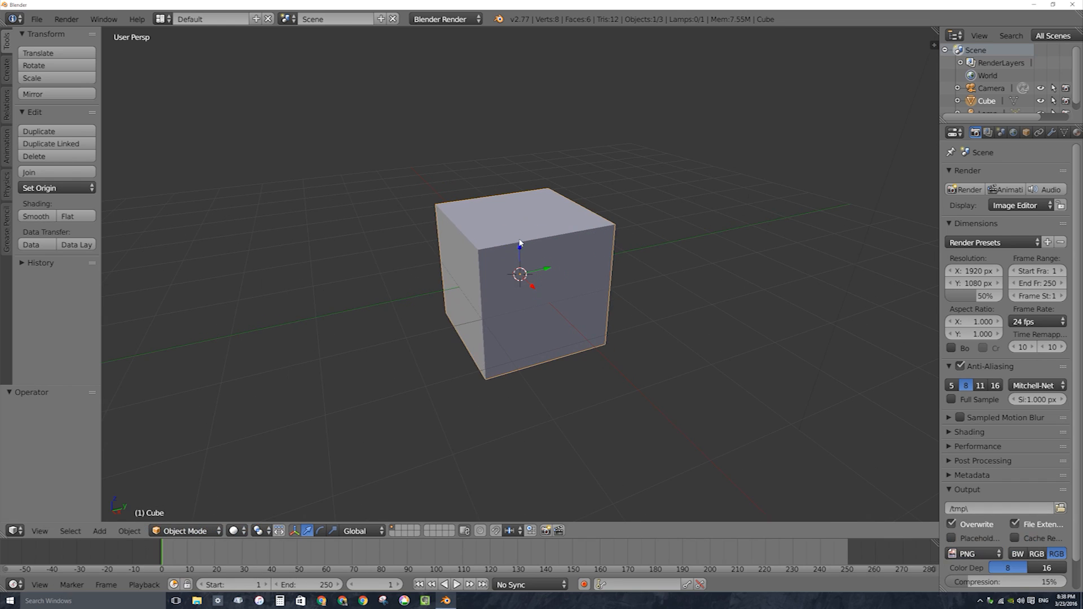
mouse_move(645, 259)
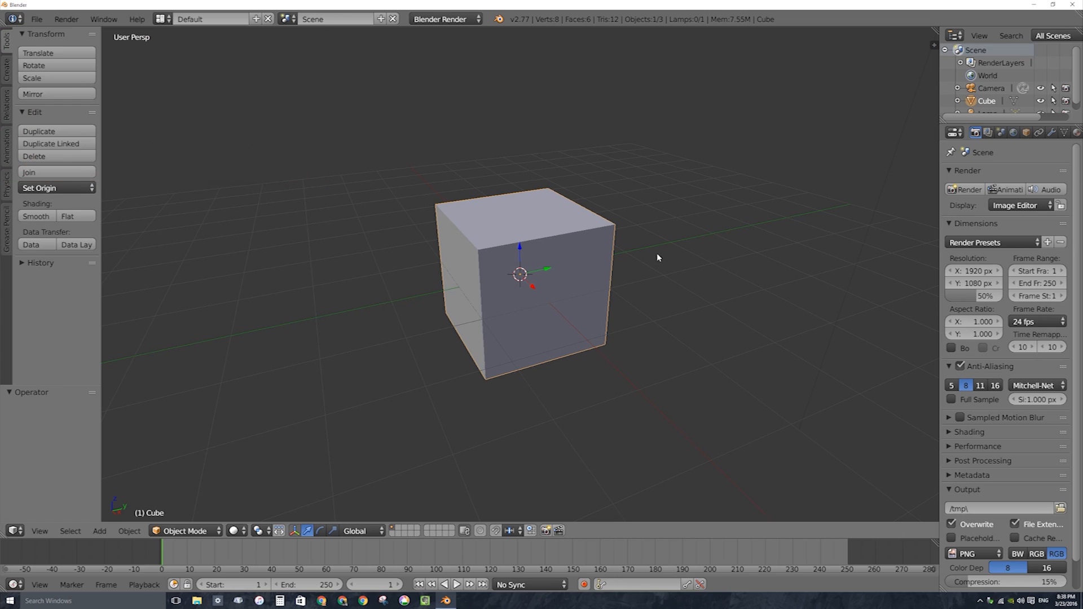
mouse_move(657, 251)
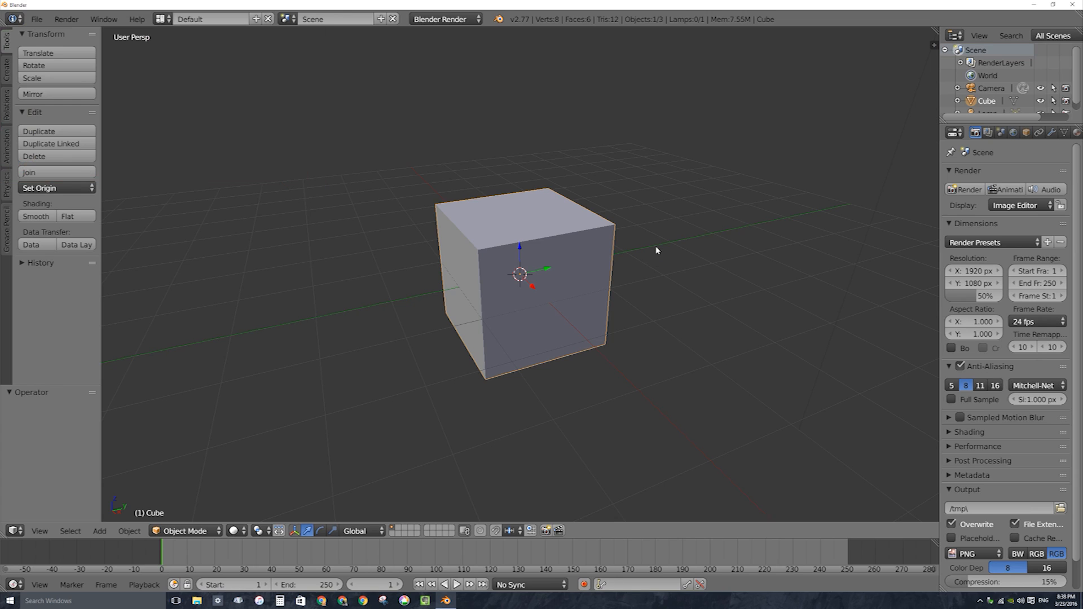
Add a Cylinder mesh to the scene from the Add > Mesh list
left_click(99, 530)
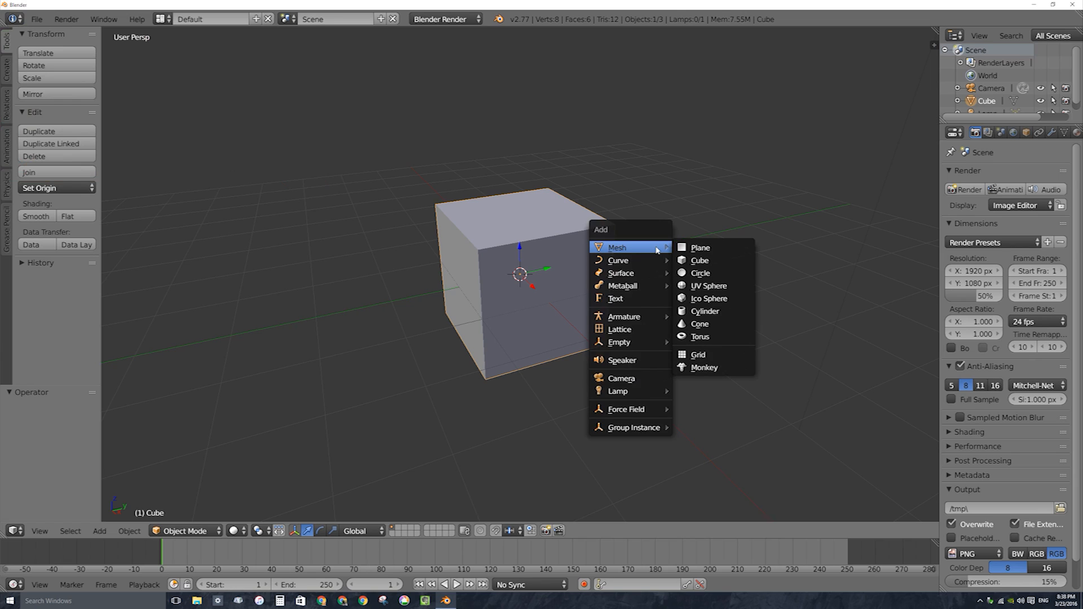
mouse_move(616, 248)
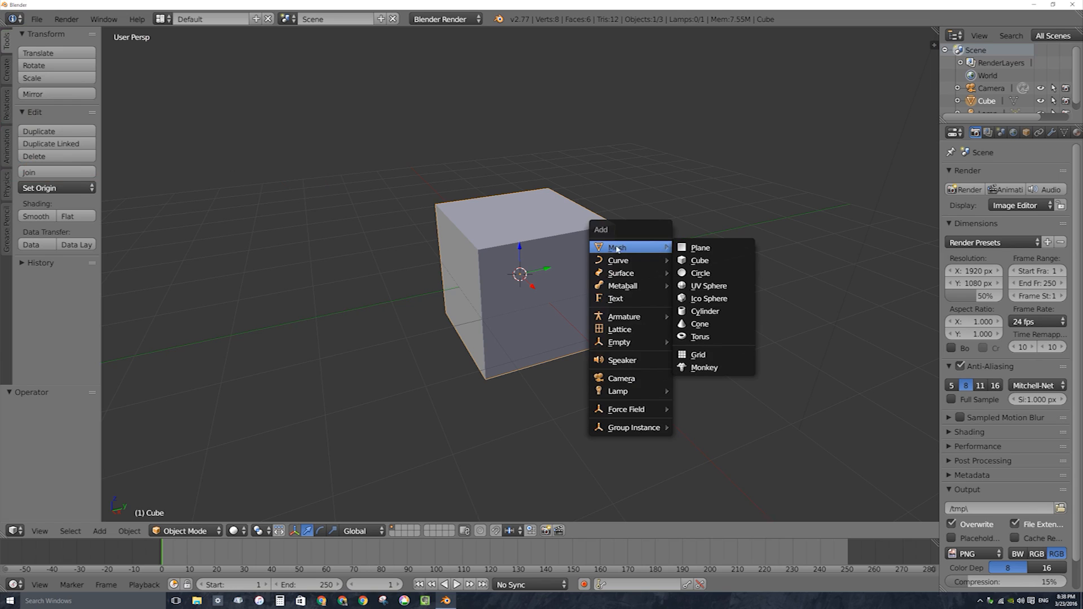
mouse_move(704, 312)
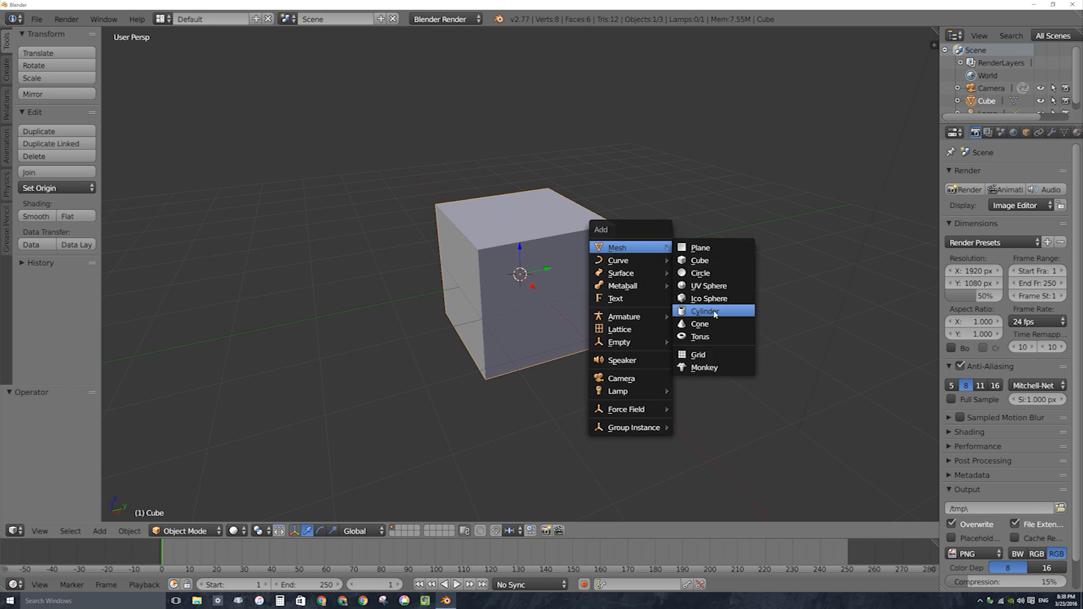
left_click(704, 311)
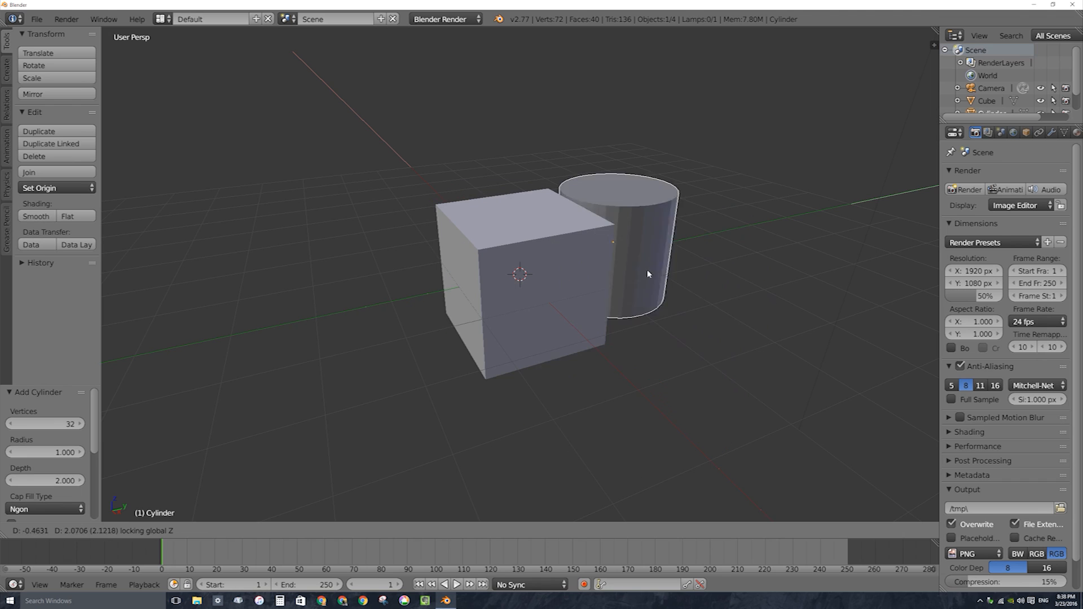
mouse_move(692, 325)
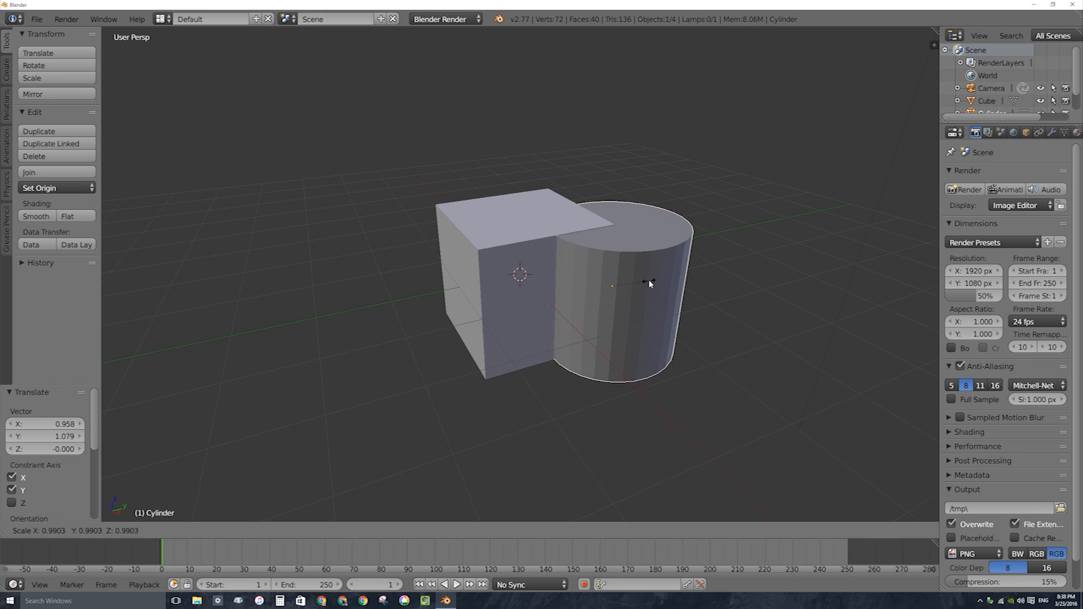
mouse_move(642, 277)
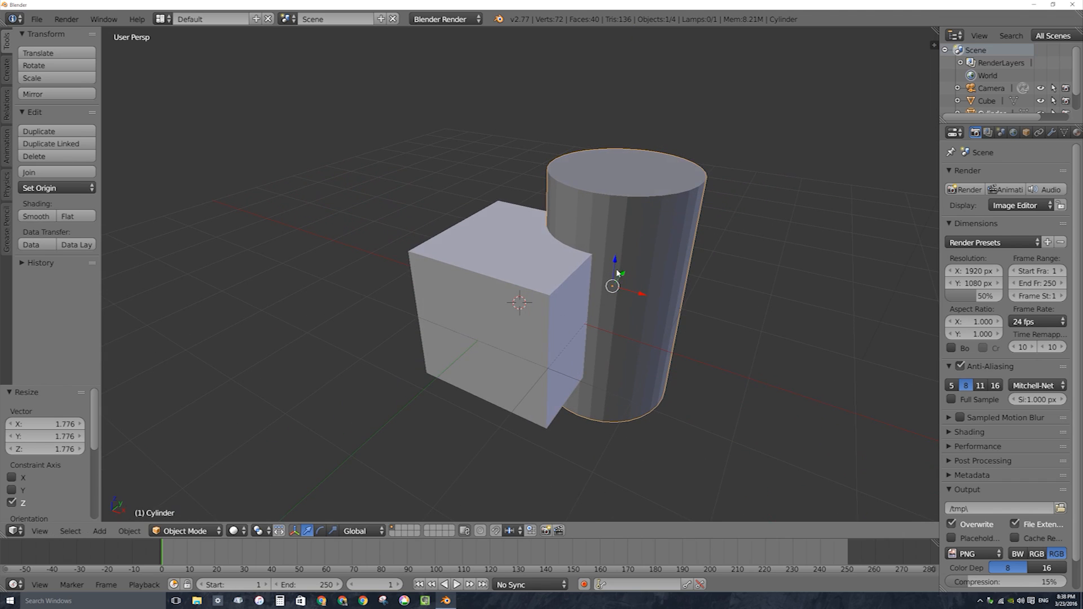
mouse_move(651, 257)
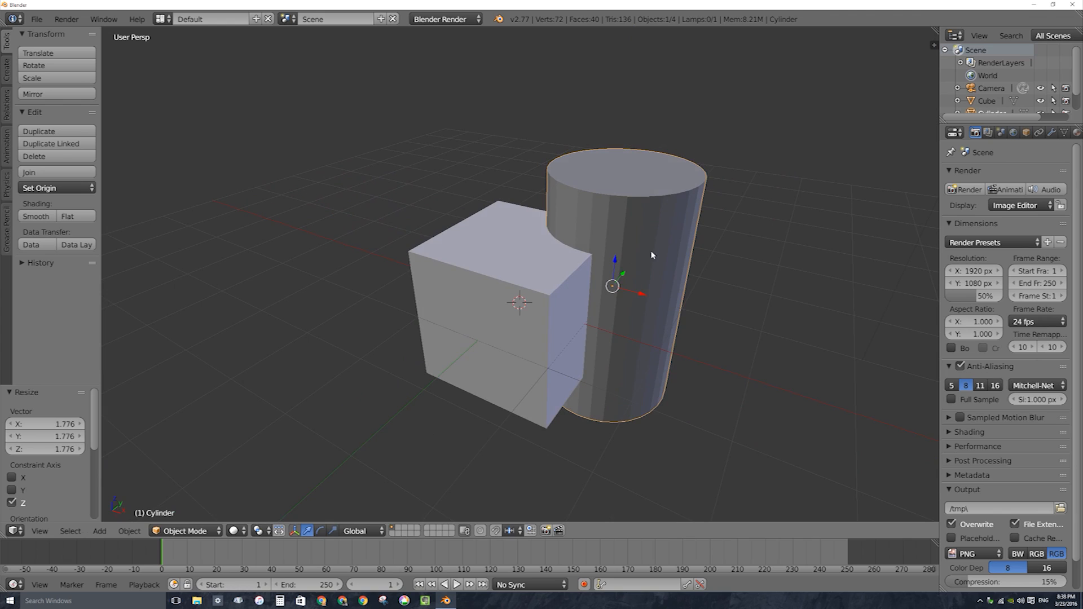
mouse_move(675, 182)
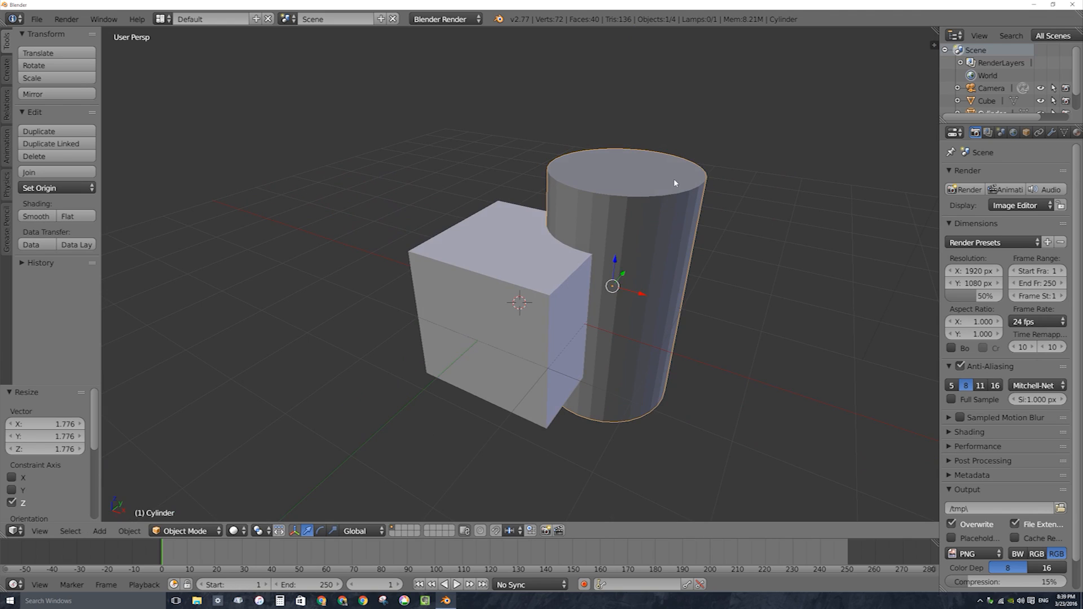
mouse_move(657, 169)
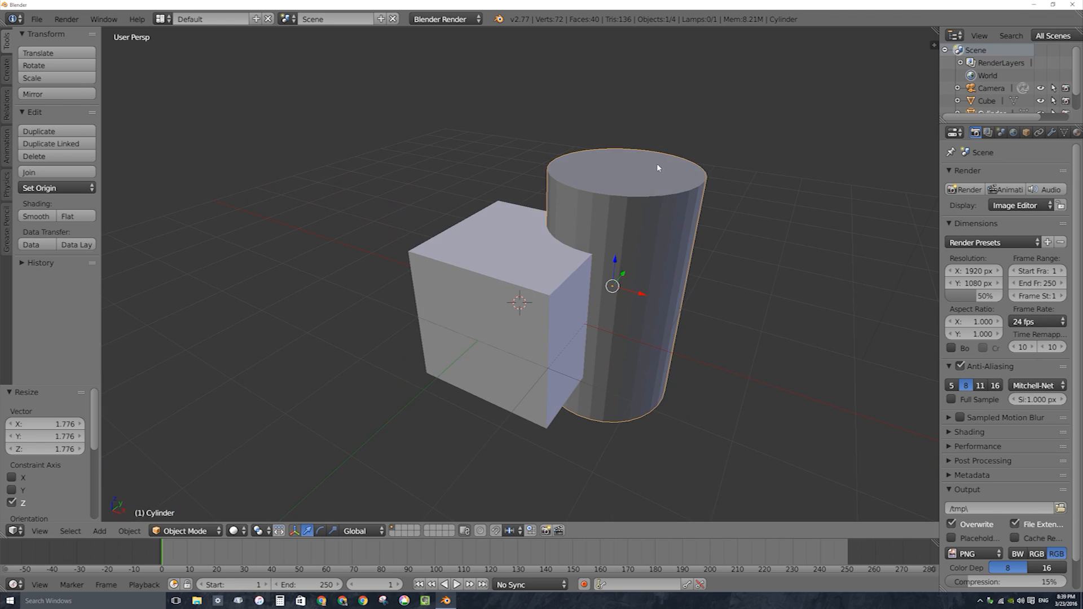
mouse_move(552, 248)
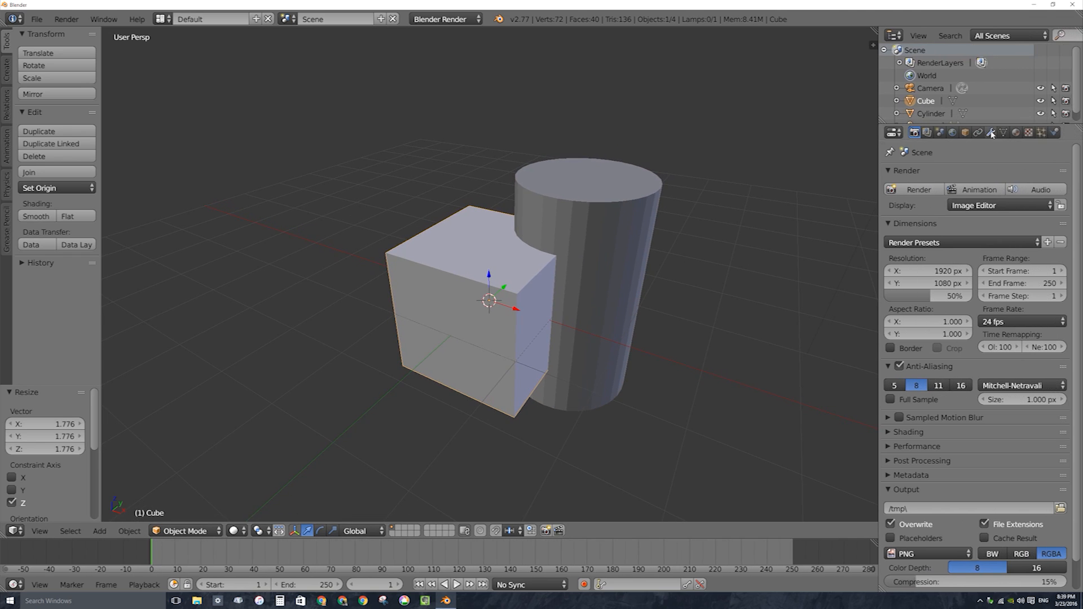
Add a Boolean modifier to the cube from the Modifiers panel
left_click(991, 133)
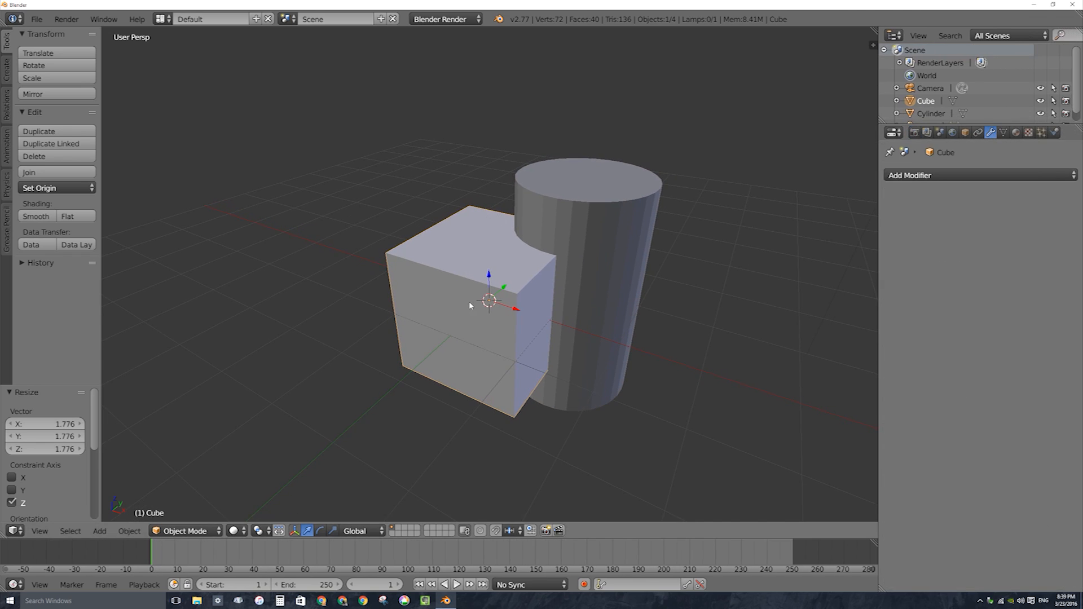
left_click(909, 175)
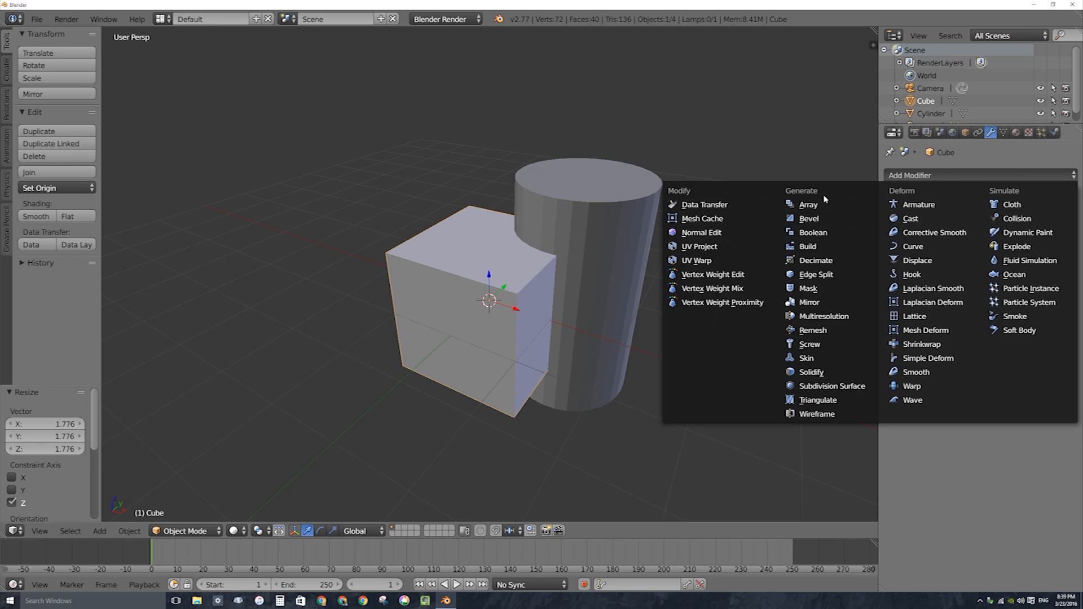
mouse_move(813, 233)
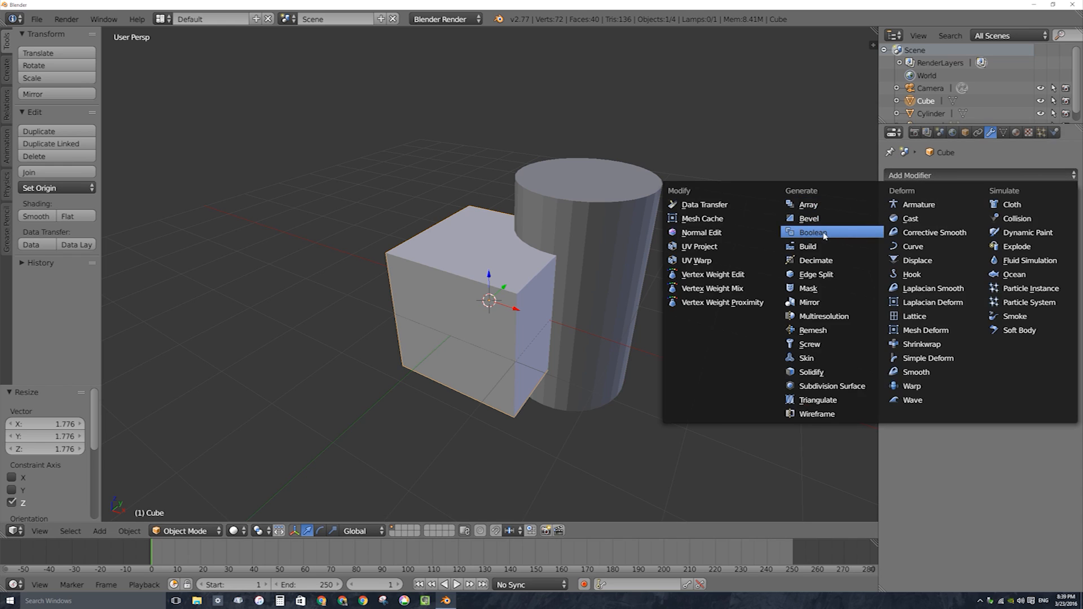
left_click(812, 231)
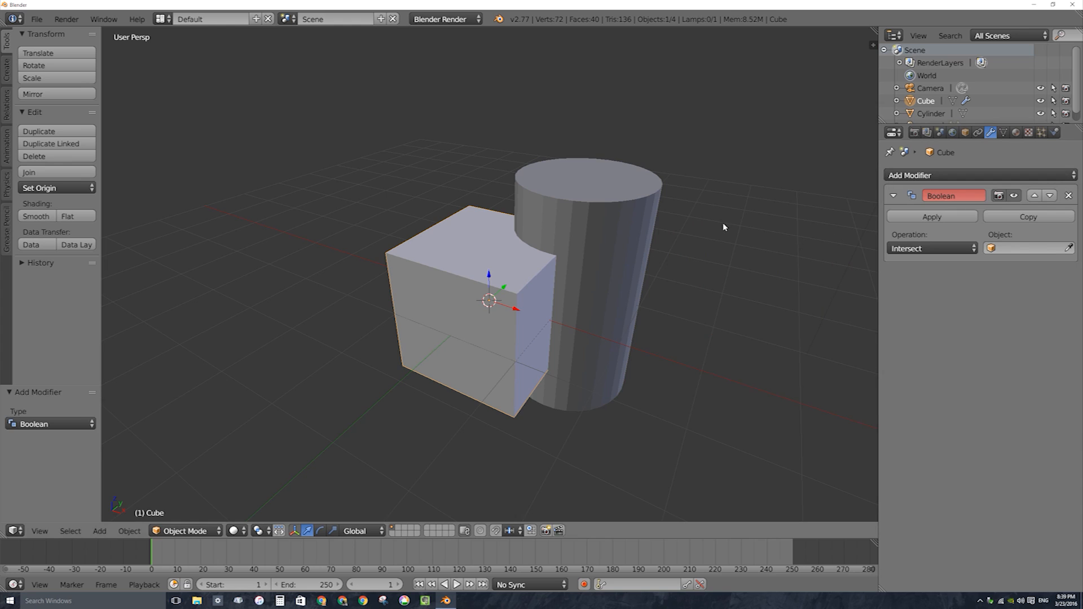
mouse_move(1029, 248)
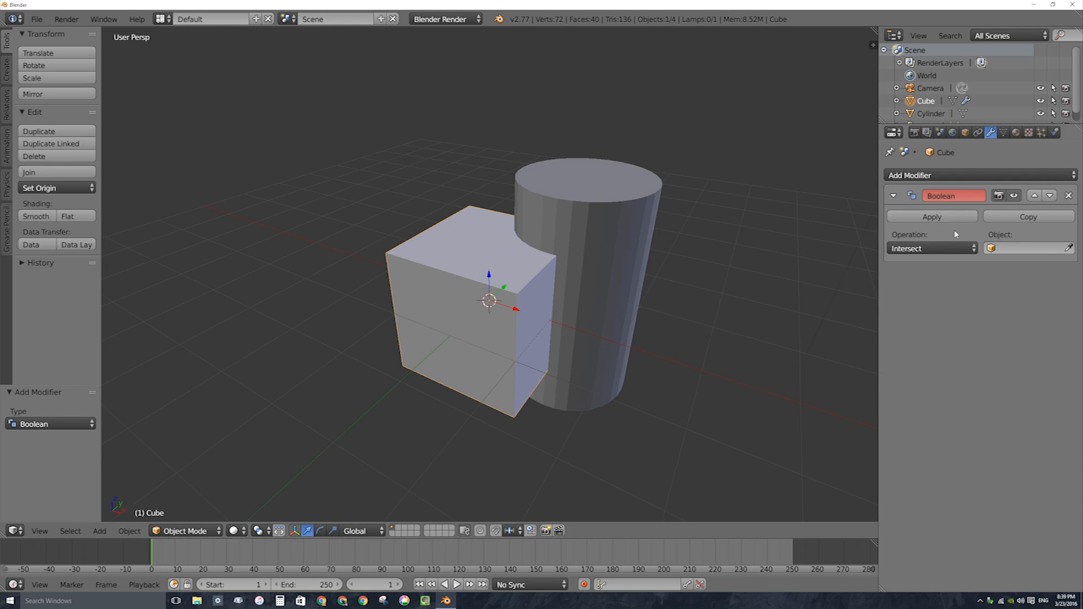
Set the Boolean's object to Cylinder and its operation to Difference
left_click(1026, 249)
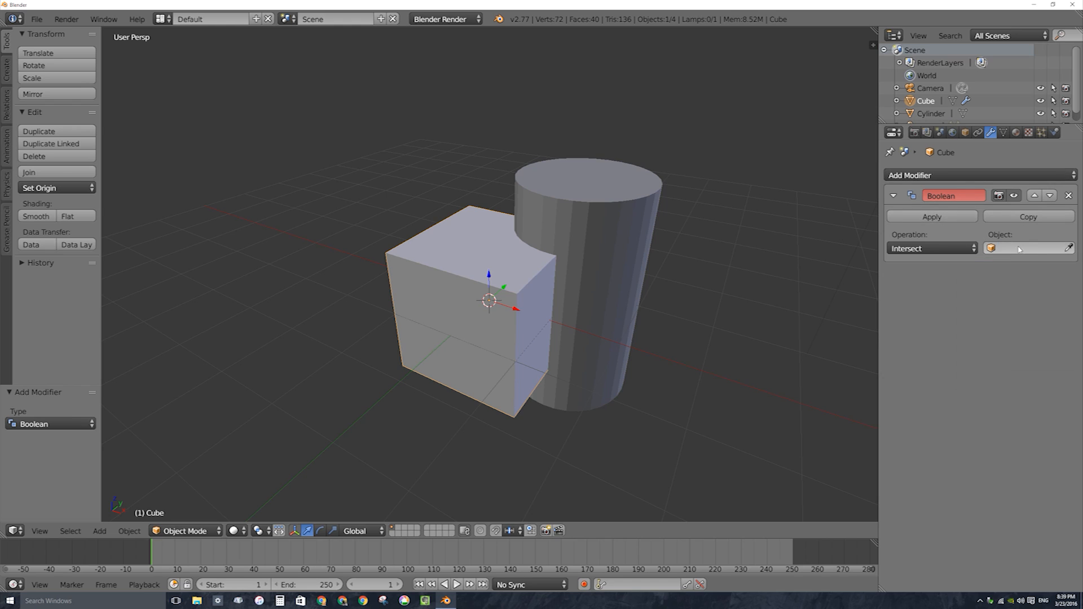
left_click(1026, 249)
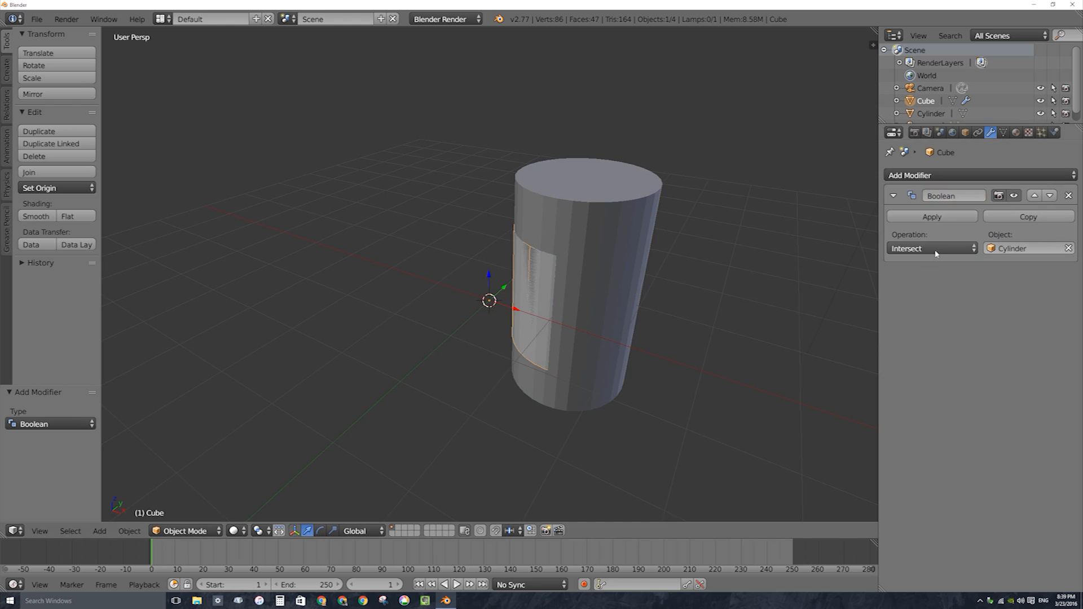
mouse_move(933, 254)
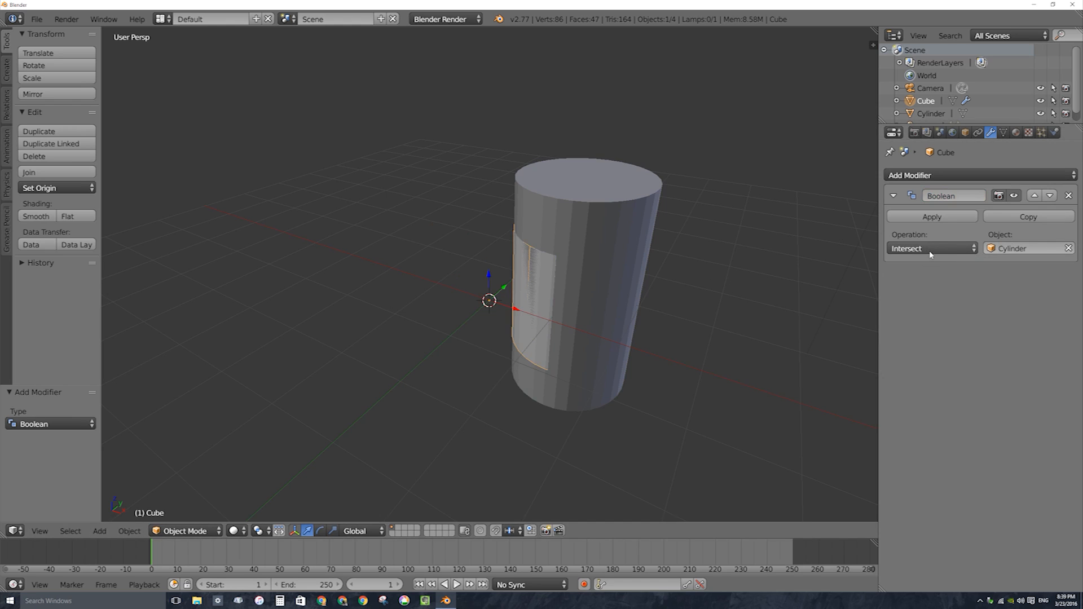
left_click(931, 248)
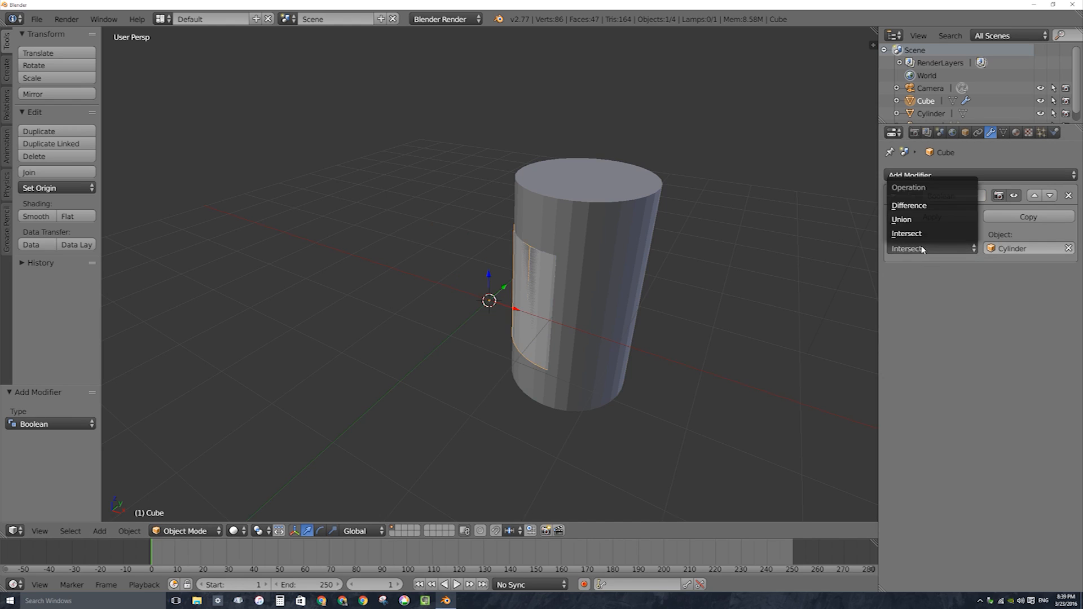
left_click(909, 205)
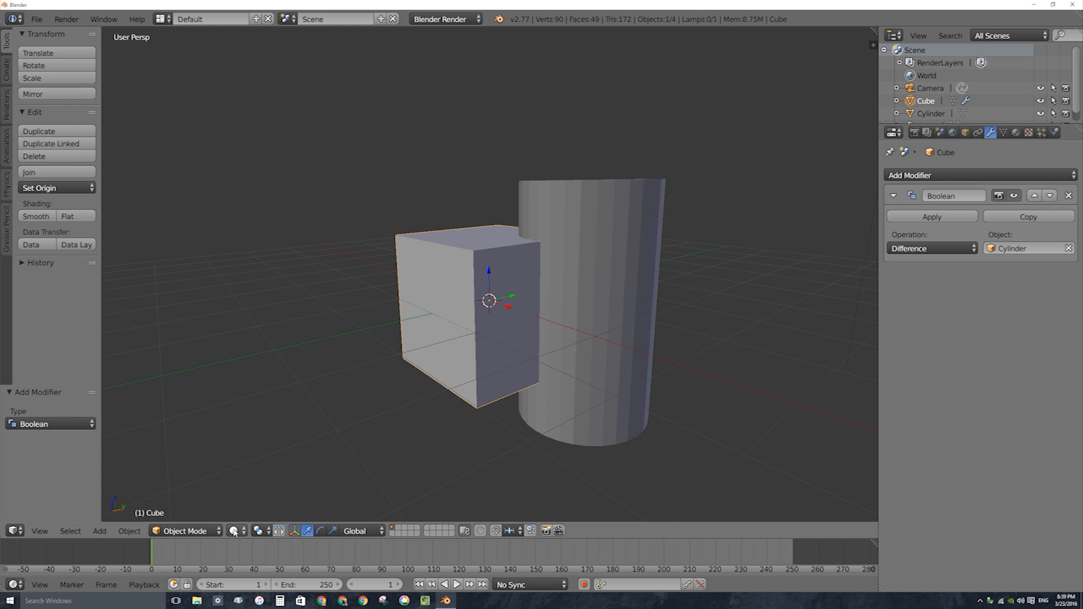
Apply the Boolean cut permanently and delete the Cylinder, leaving the notched cube
left_click(236, 530)
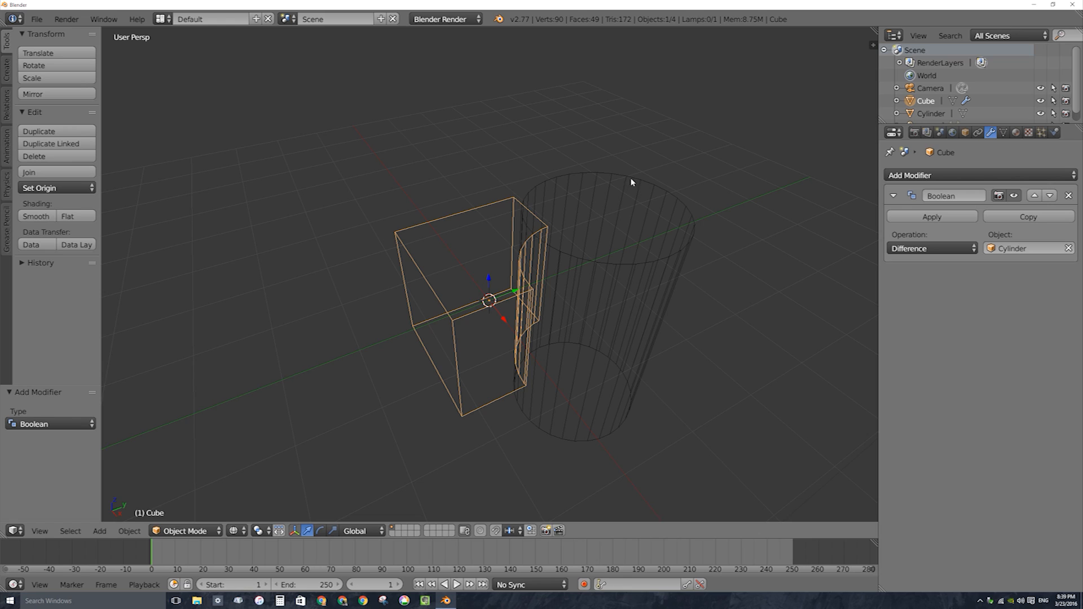
mouse_move(921, 214)
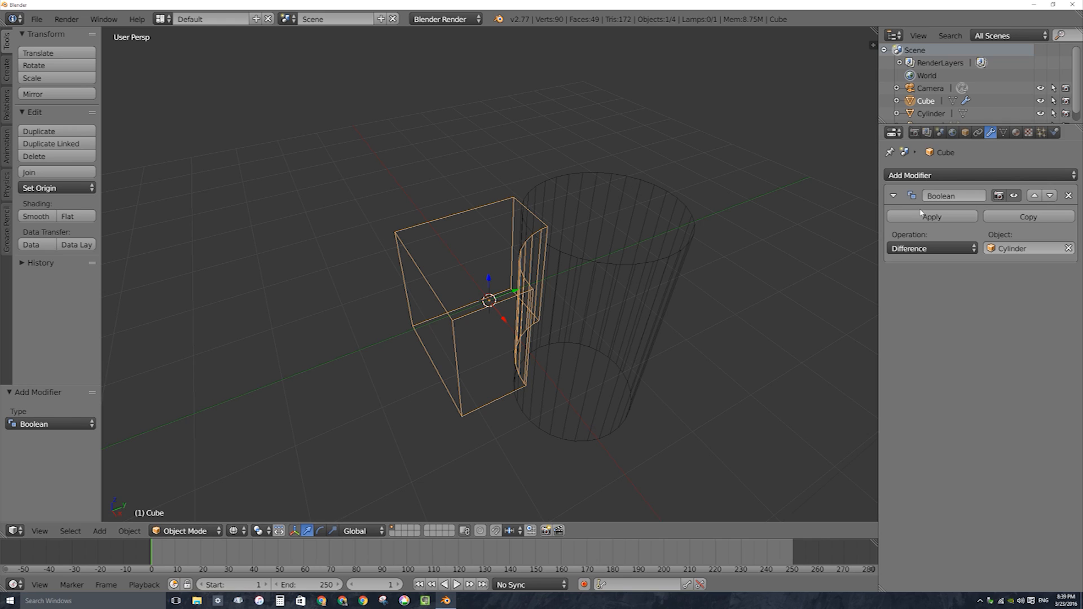
left_click(930, 217)
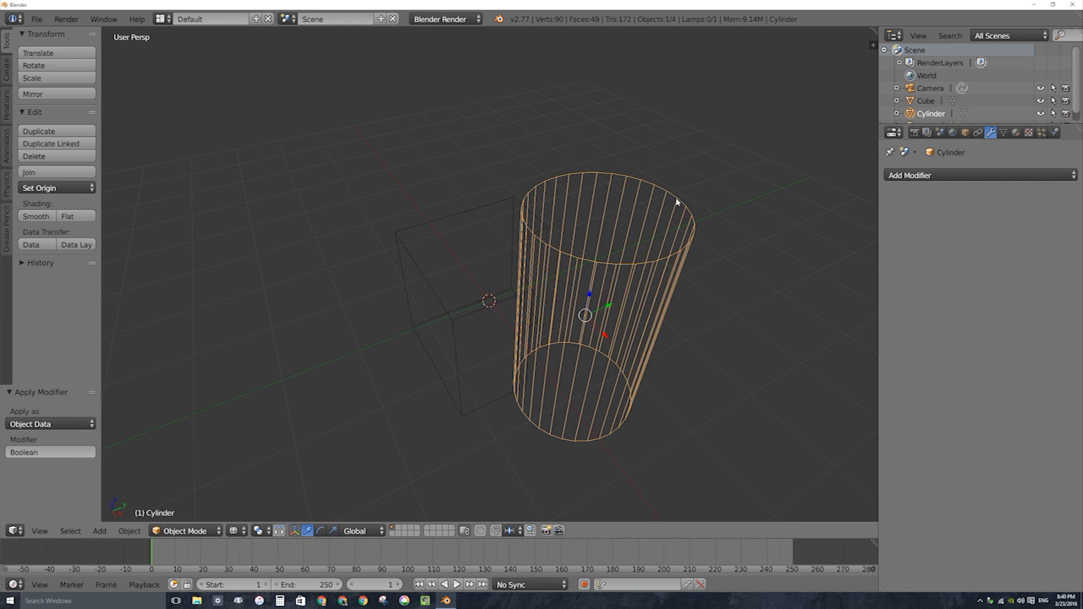
left_click(34, 156)
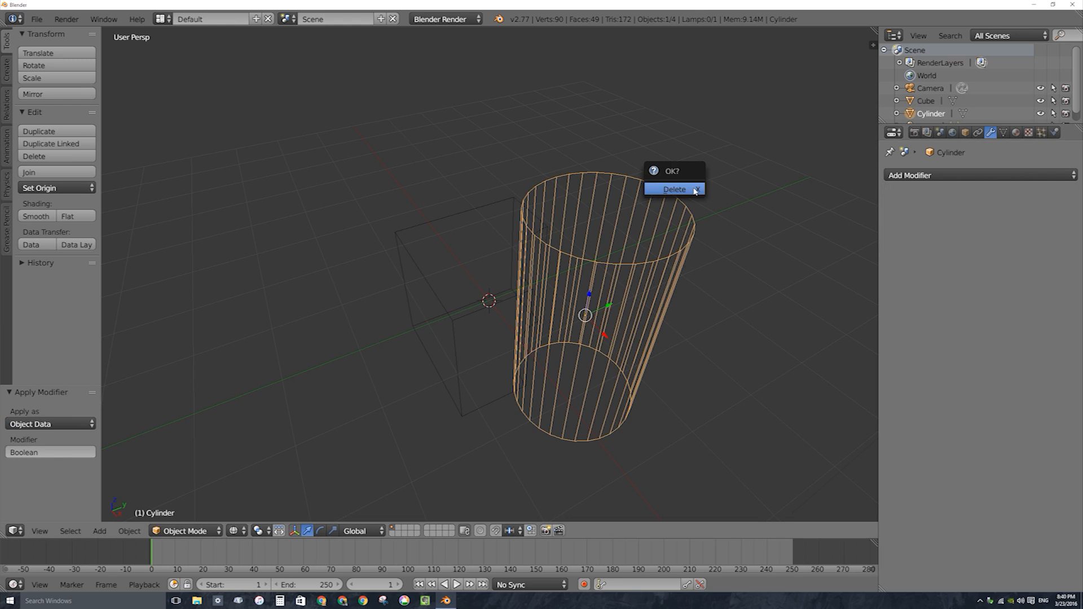
left_click(673, 189)
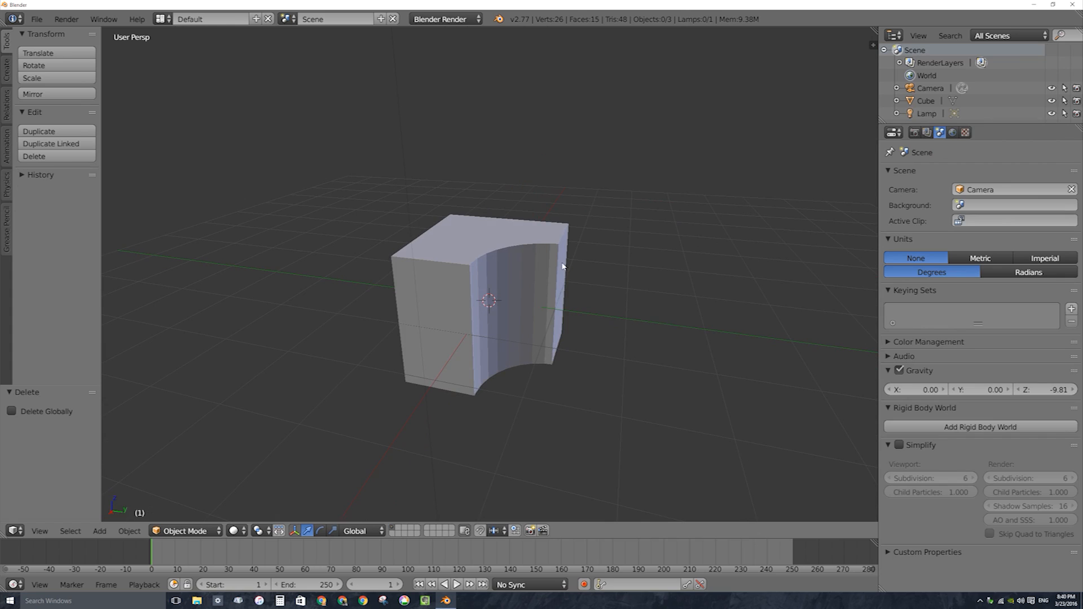
mouse_move(567, 258)
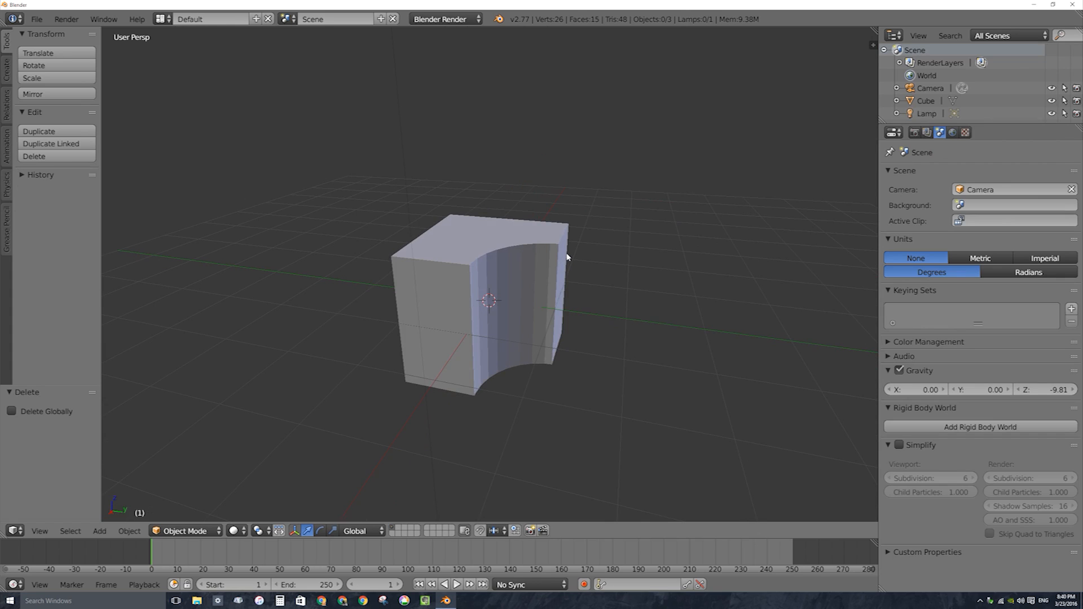
mouse_move(550, 247)
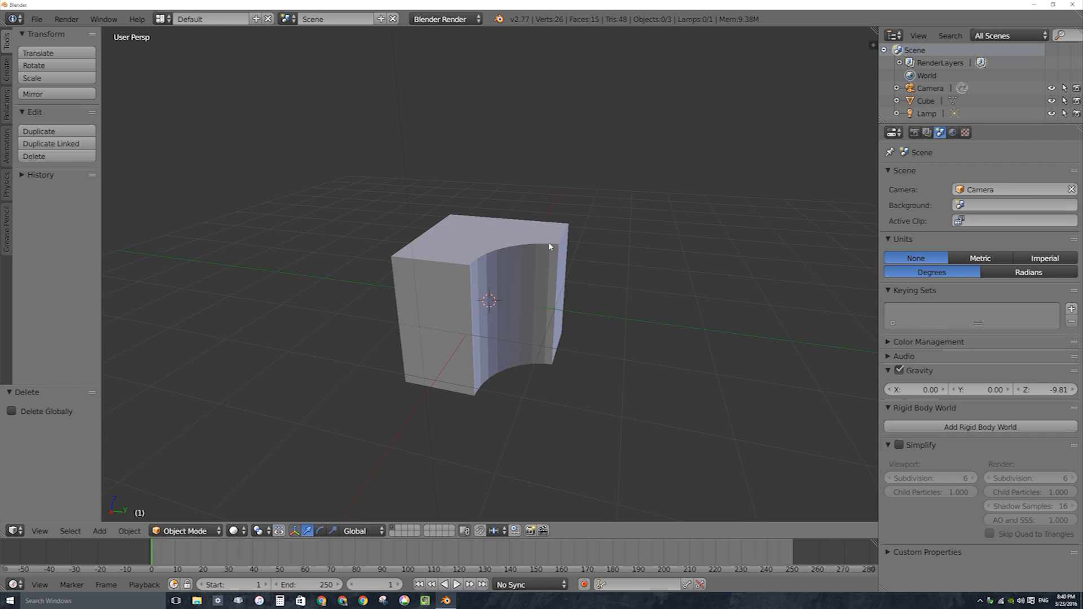
mouse_move(480, 270)
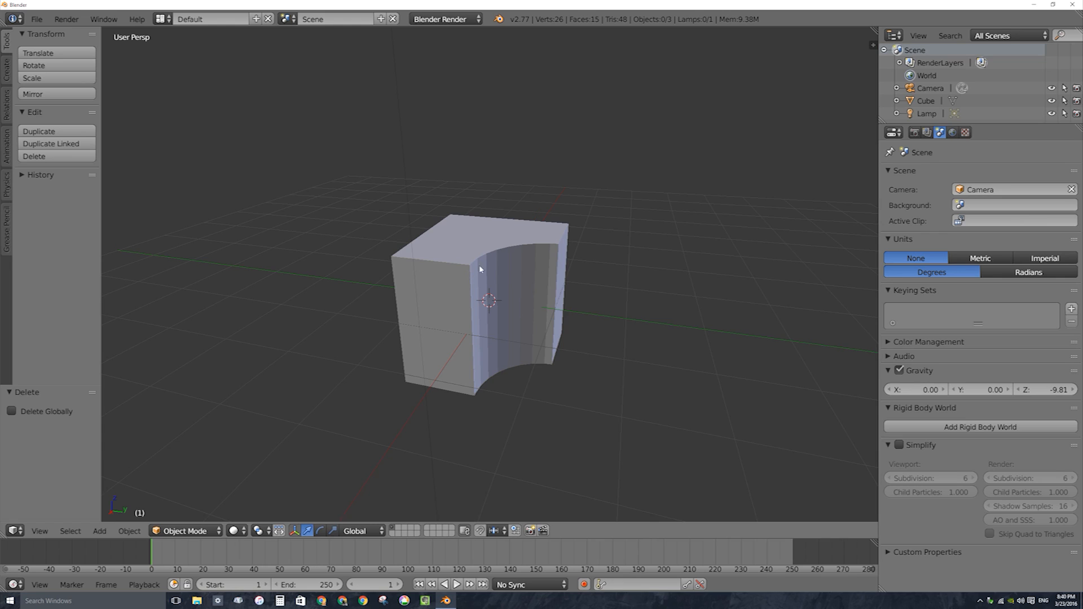
mouse_move(524, 264)
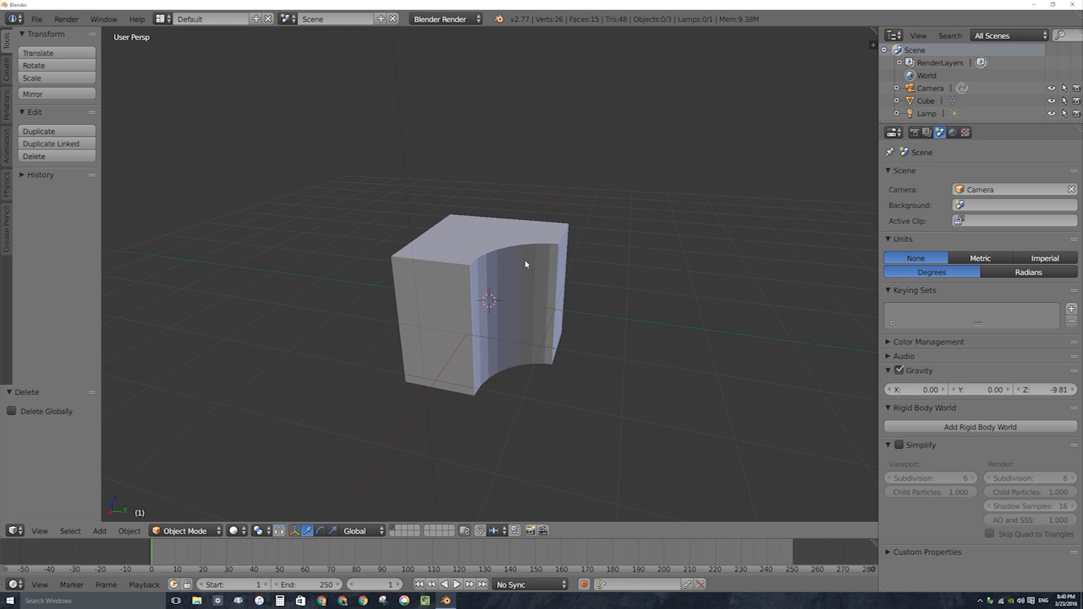
mouse_move(530, 261)
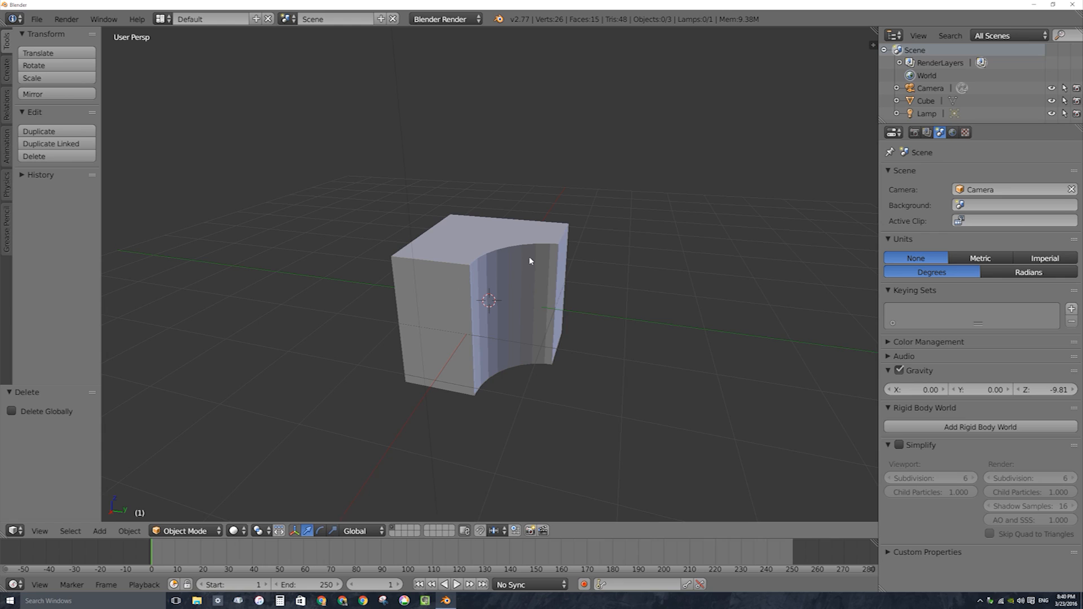
mouse_move(532, 247)
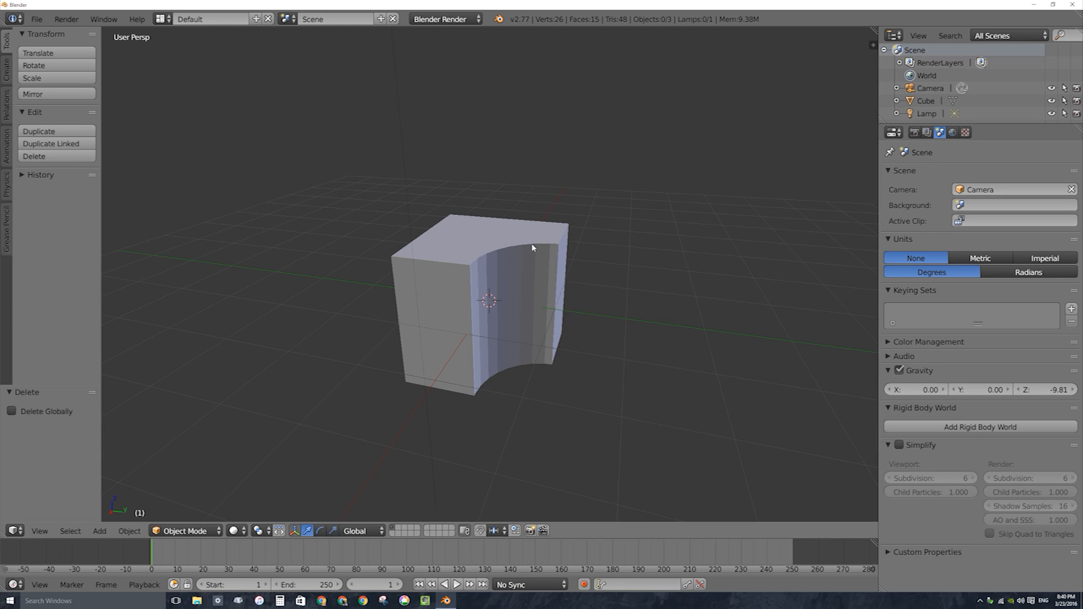
mouse_move(529, 246)
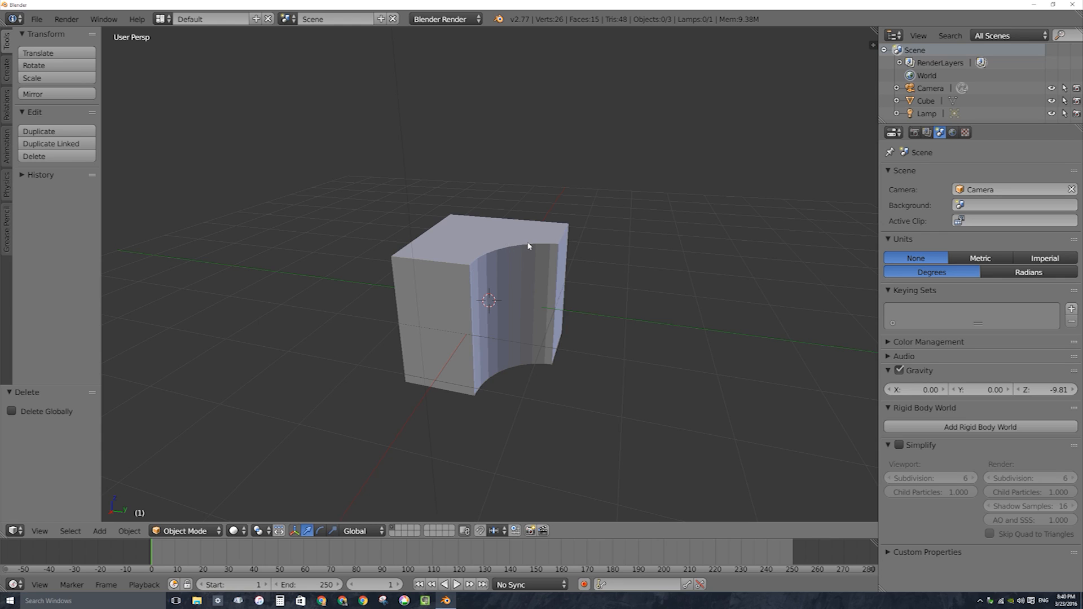
mouse_move(519, 226)
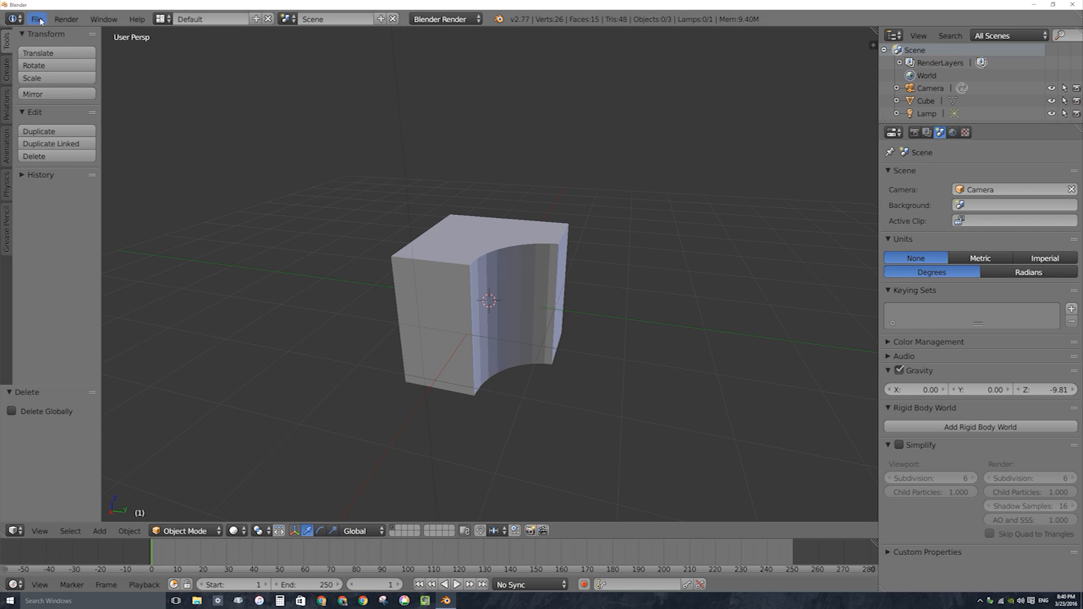
Choose Reload Start-Up File from the File menu to bring up its confirmation
left_click(36, 19)
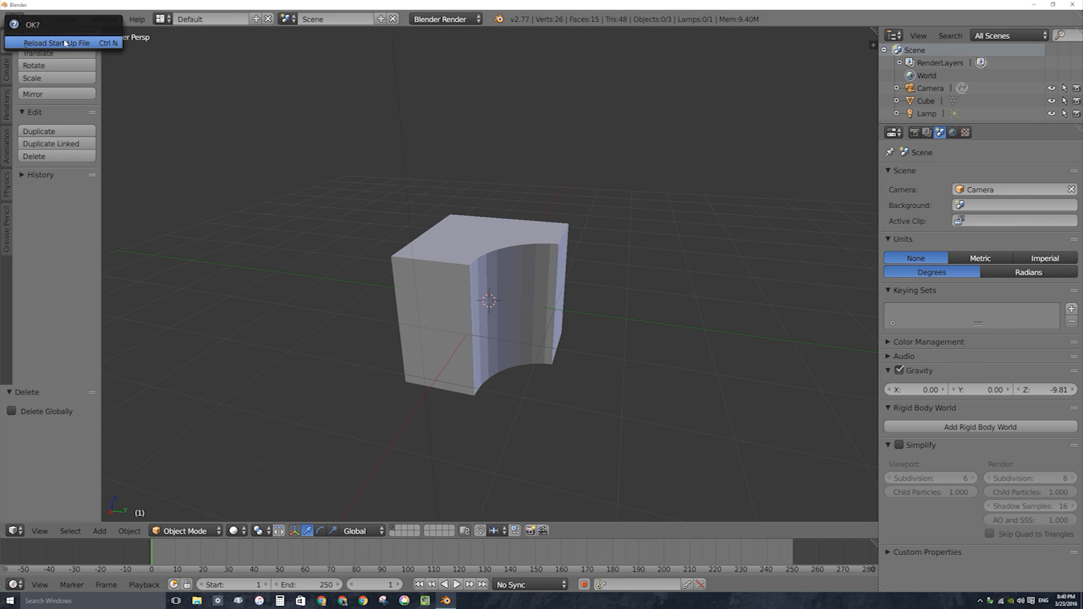
Reload the start-up scene and put the fresh cube into Edit Mode
left_click(57, 43)
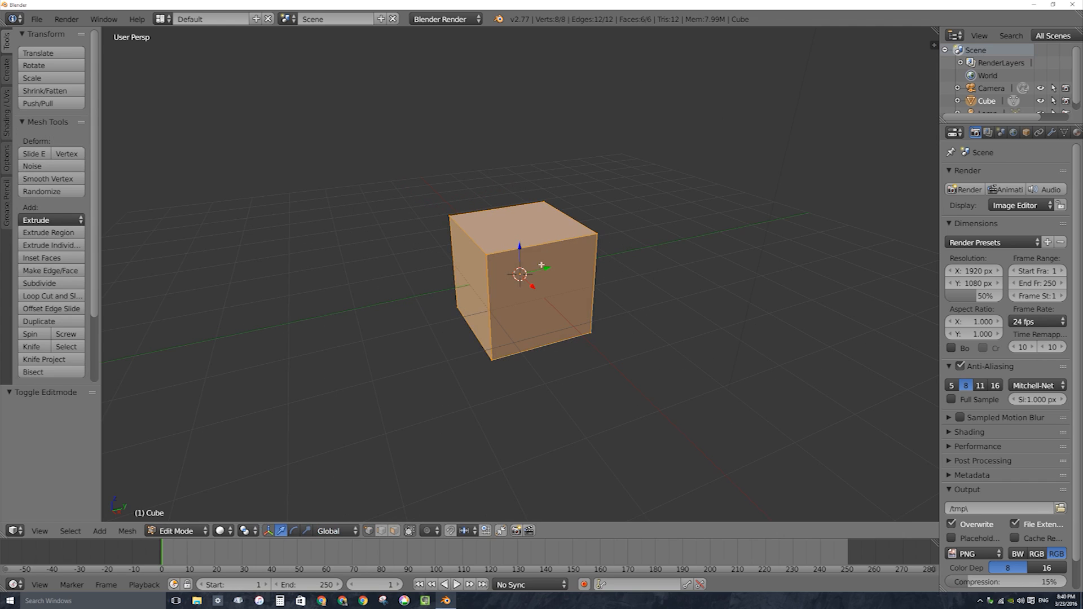
left_click(176, 531)
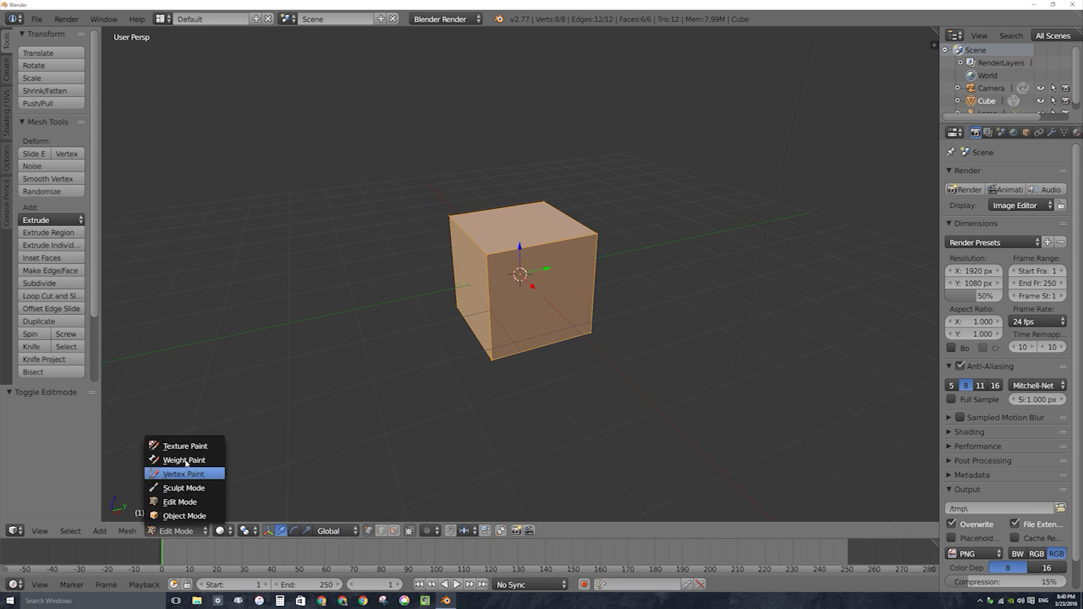
left_click(188, 516)
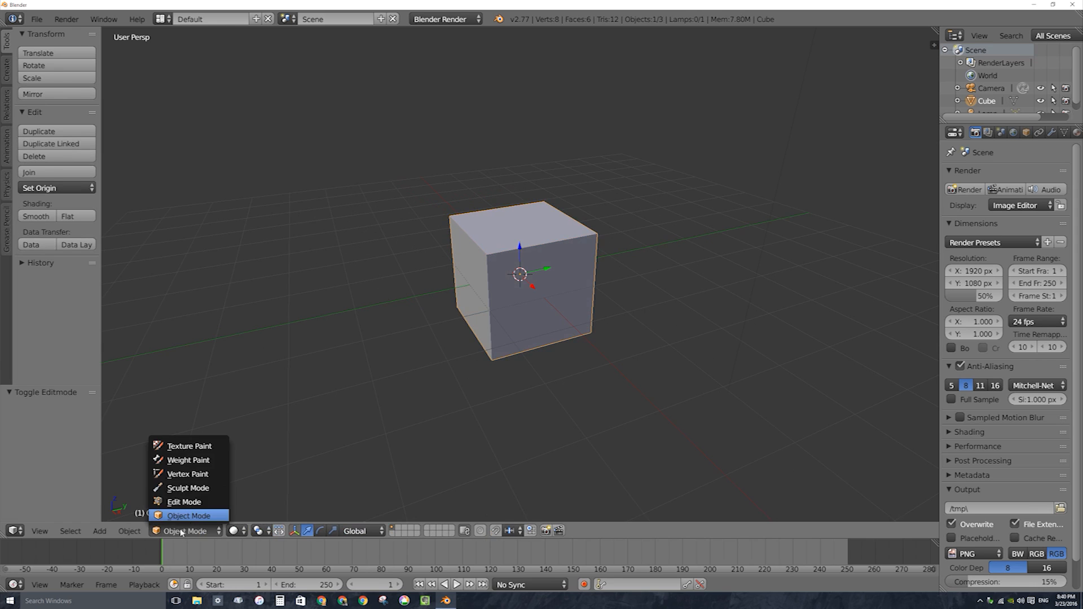
mouse_move(184, 501)
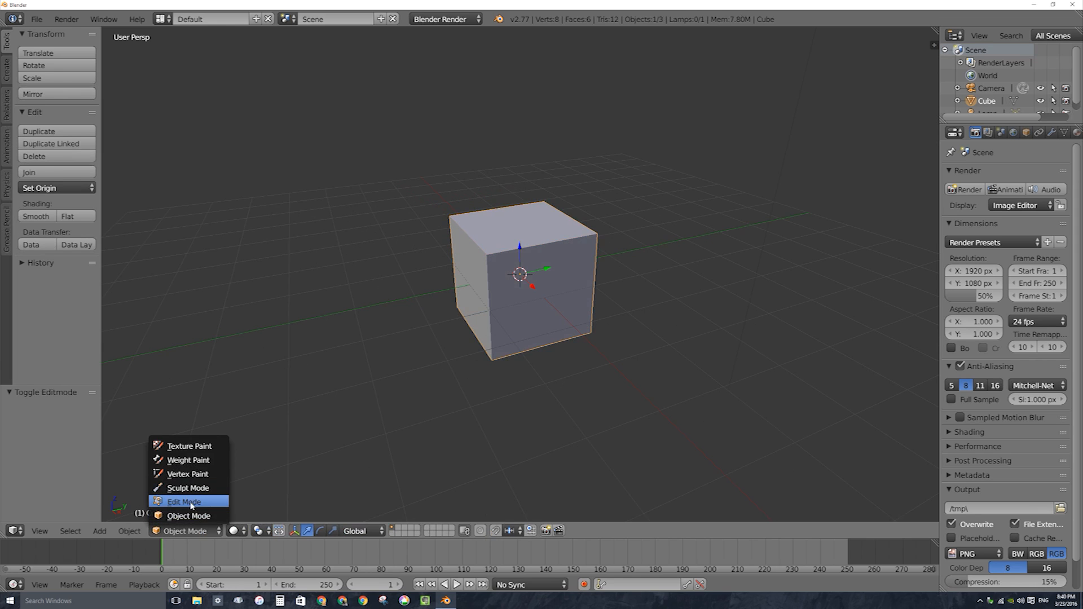
left_click(183, 501)
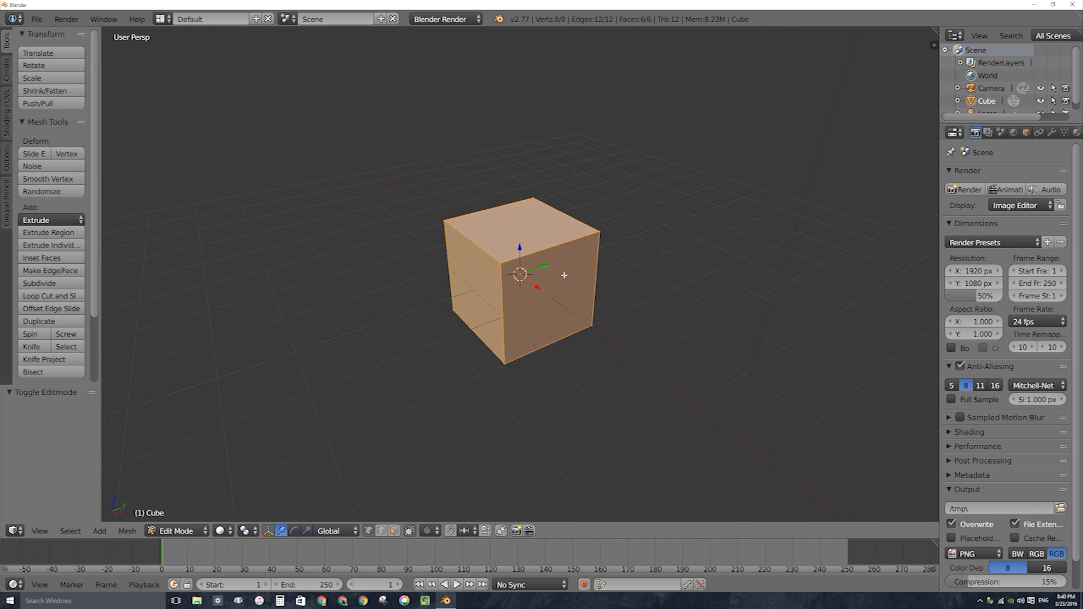
Add a cylinder into the cube's mesh while in Edit Mode
left_click(126, 530)
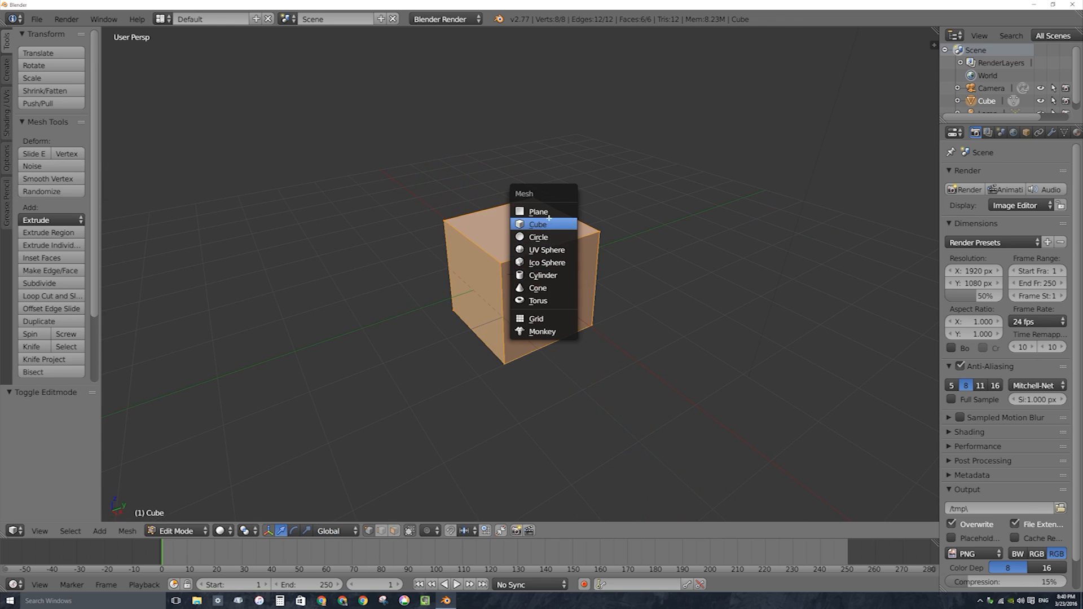
mouse_move(543, 274)
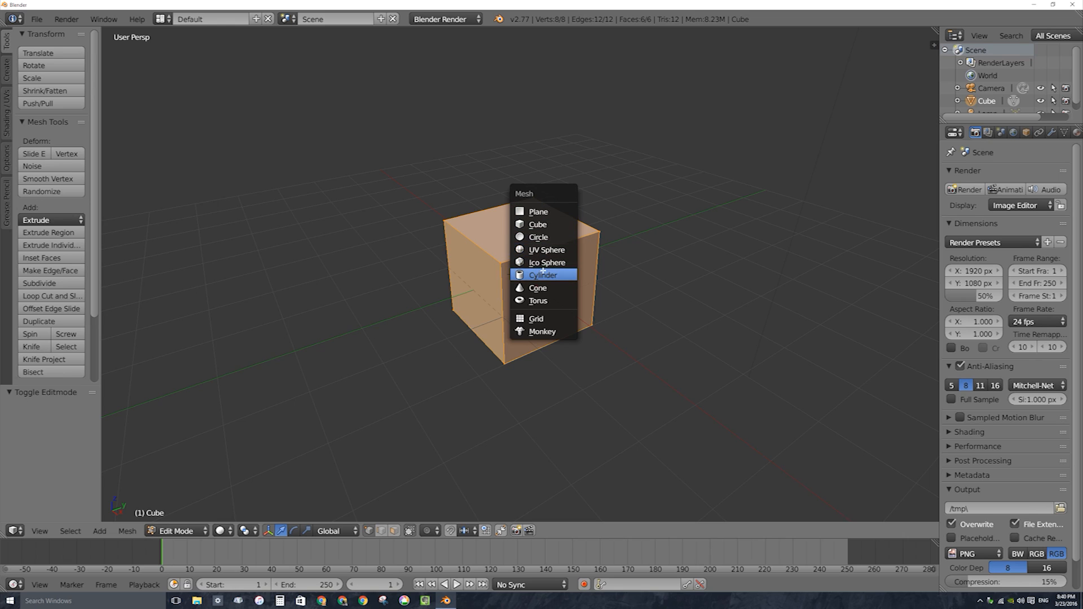
left_click(543, 274)
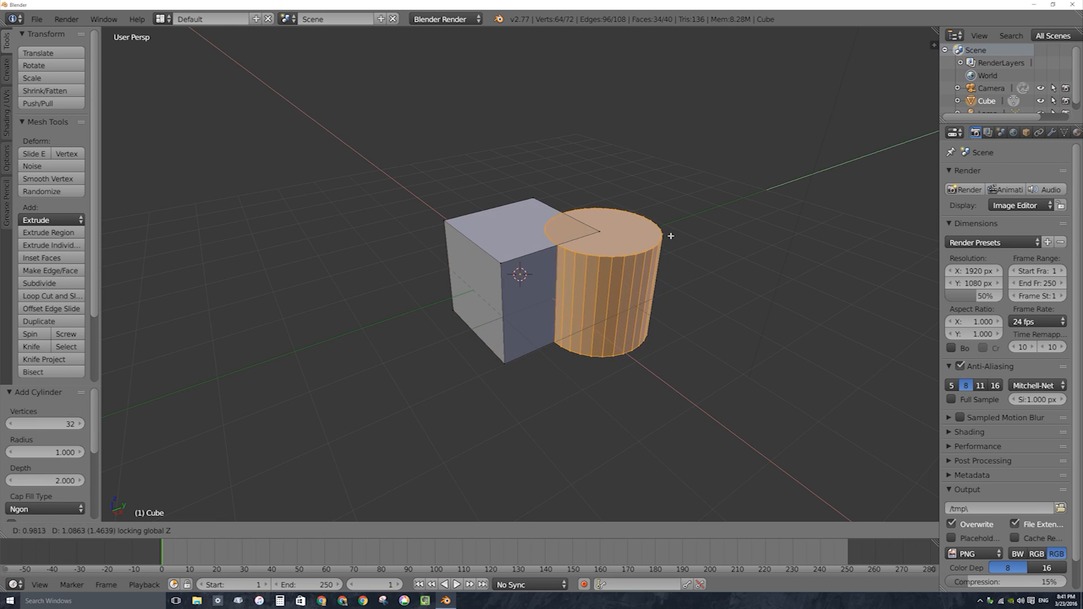
mouse_move(713, 185)
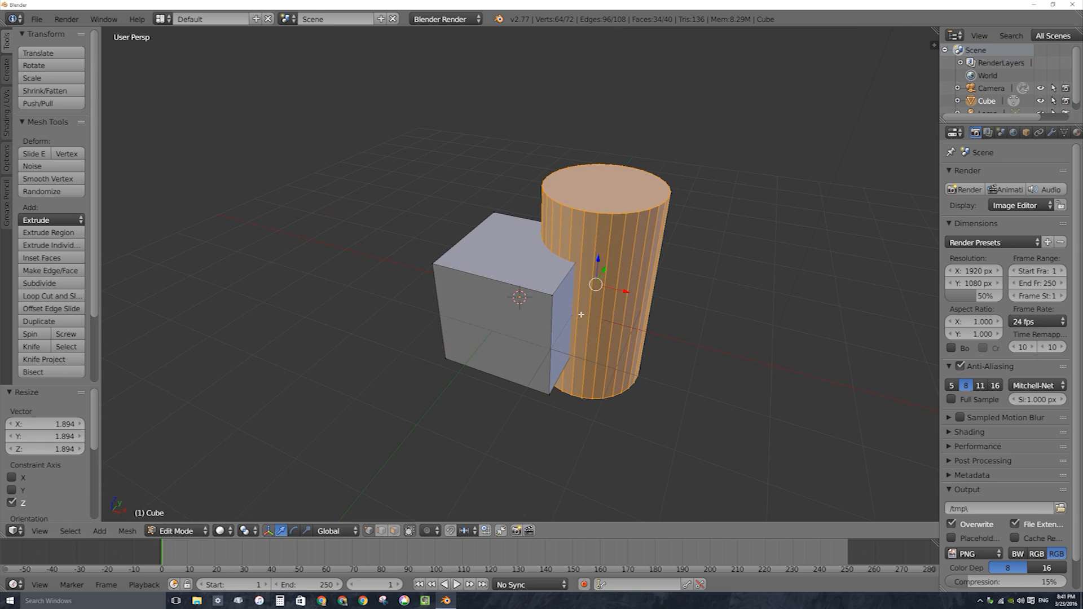
mouse_move(593, 309)
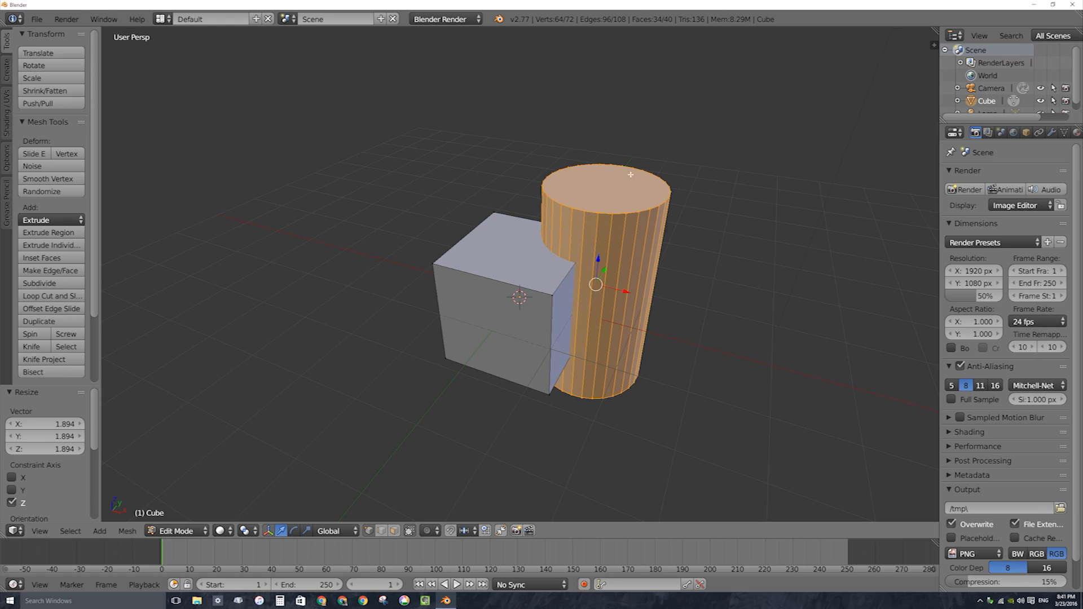
mouse_move(640, 343)
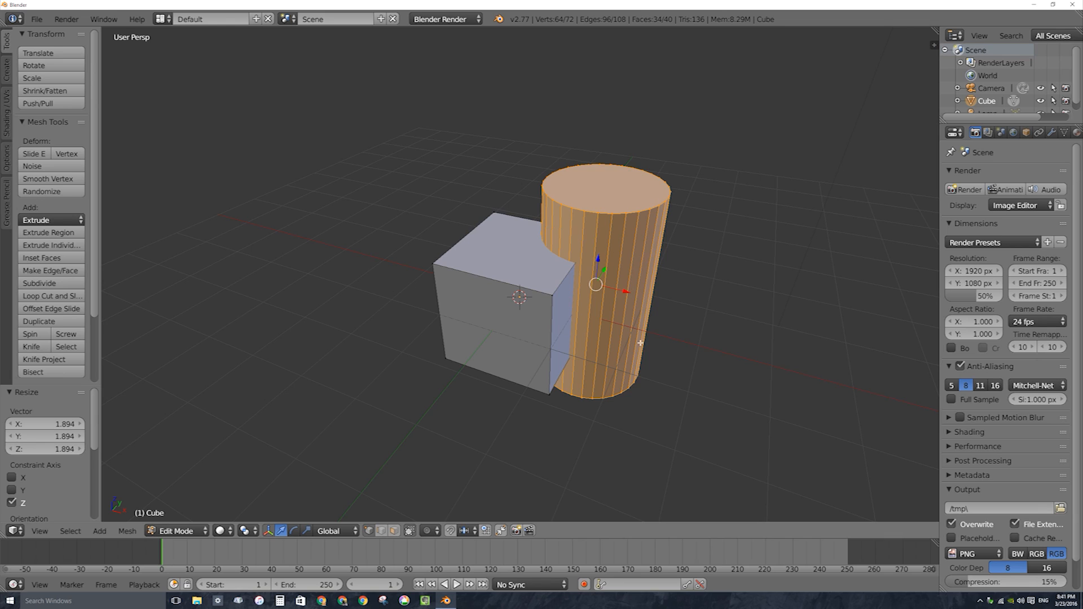
mouse_move(491, 228)
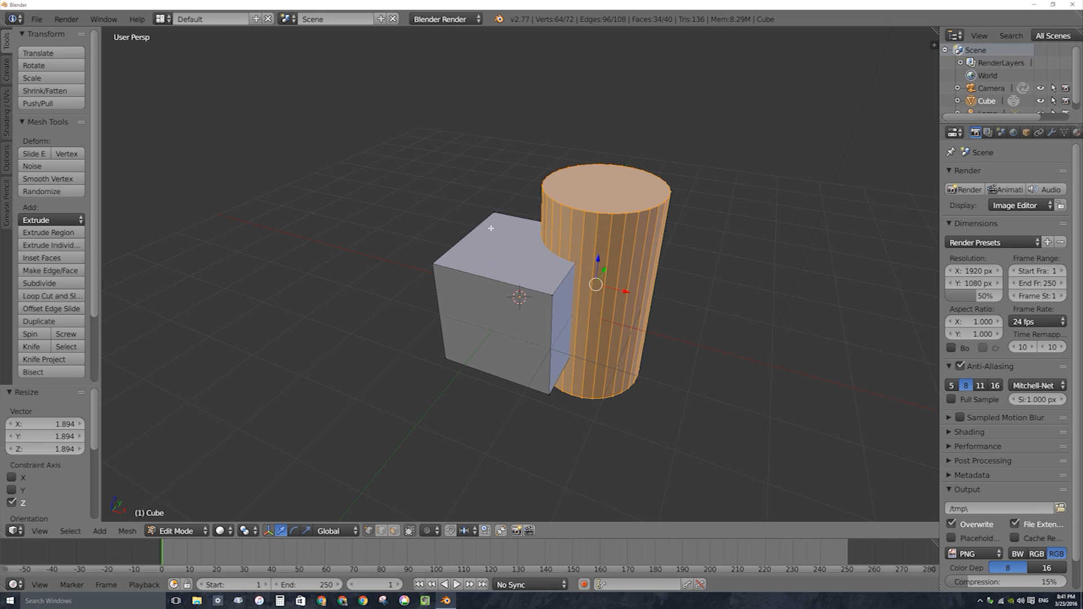
mouse_move(530, 298)
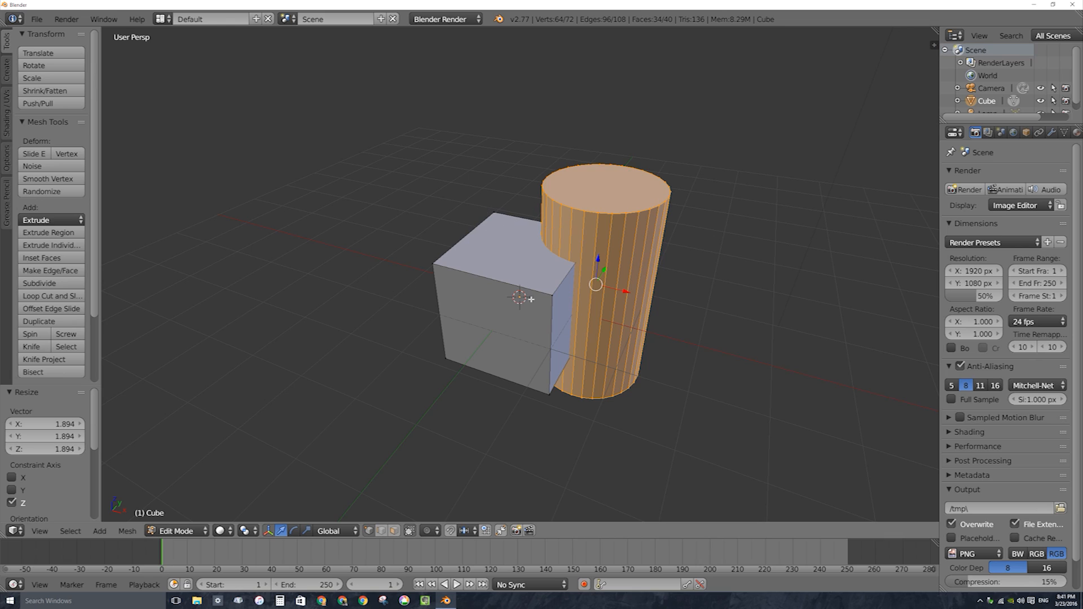
mouse_move(618, 276)
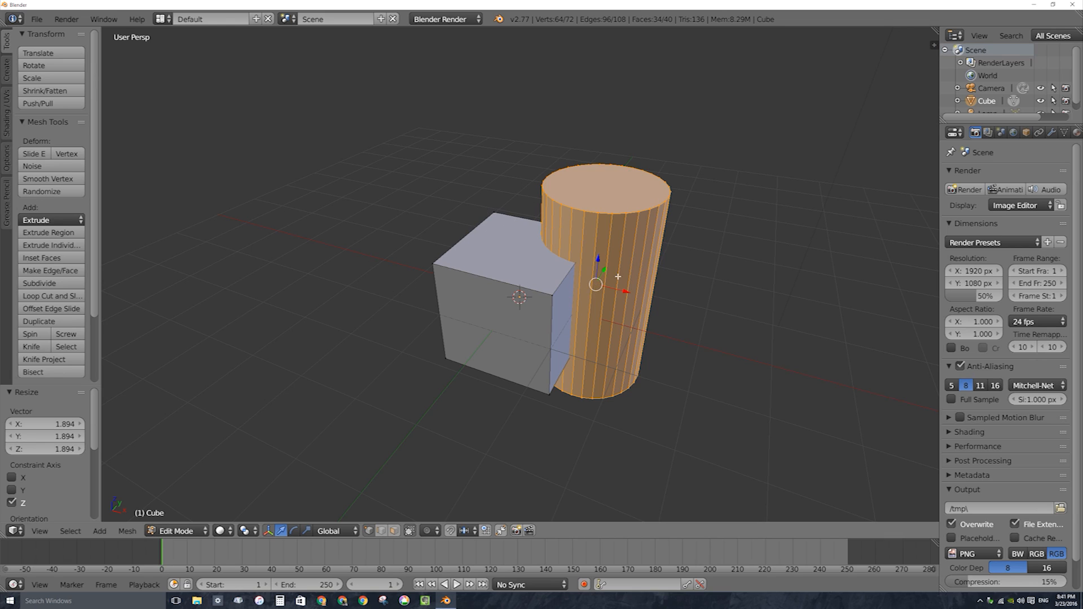
mouse_move(501, 271)
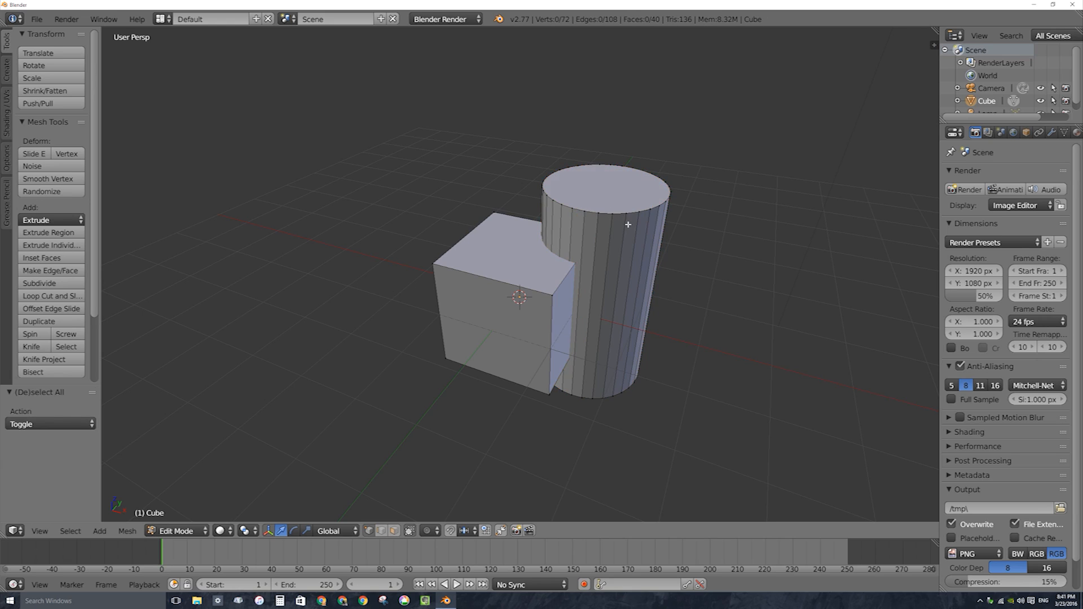
mouse_move(601, 222)
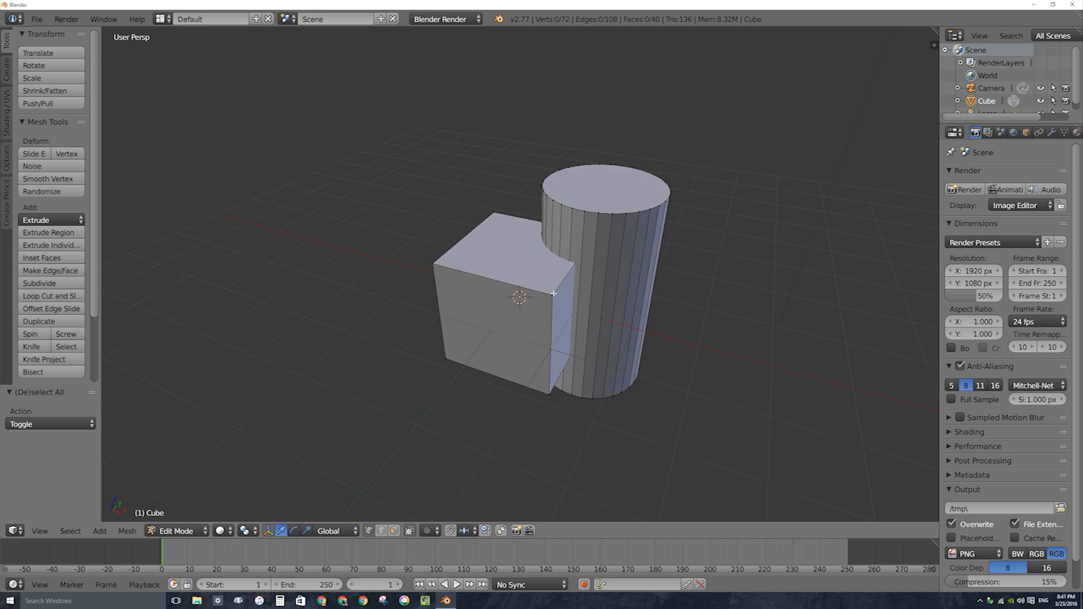
mouse_move(617, 173)
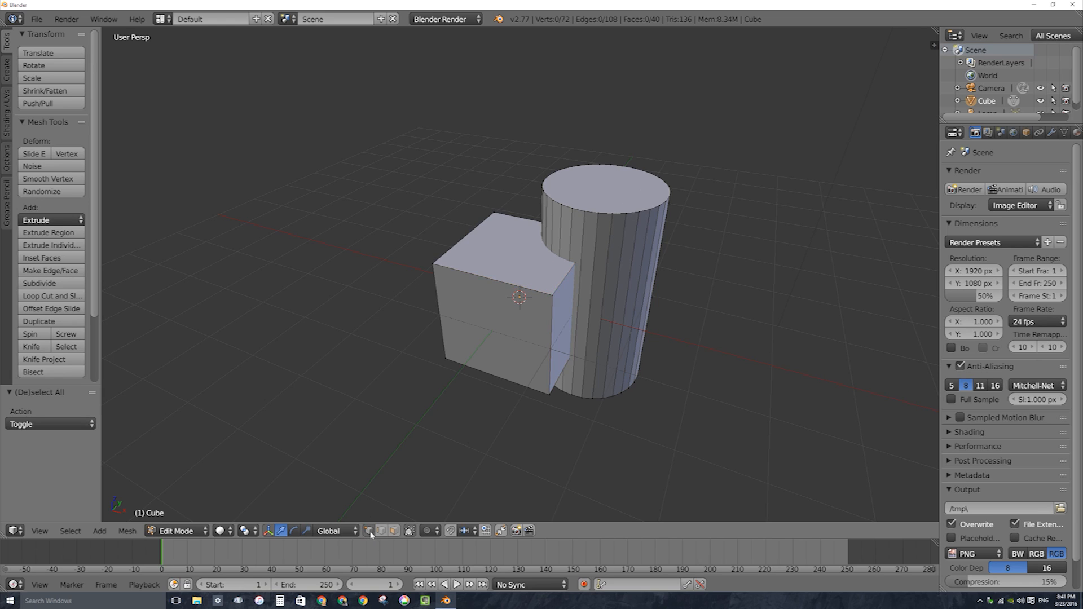
mouse_move(612, 211)
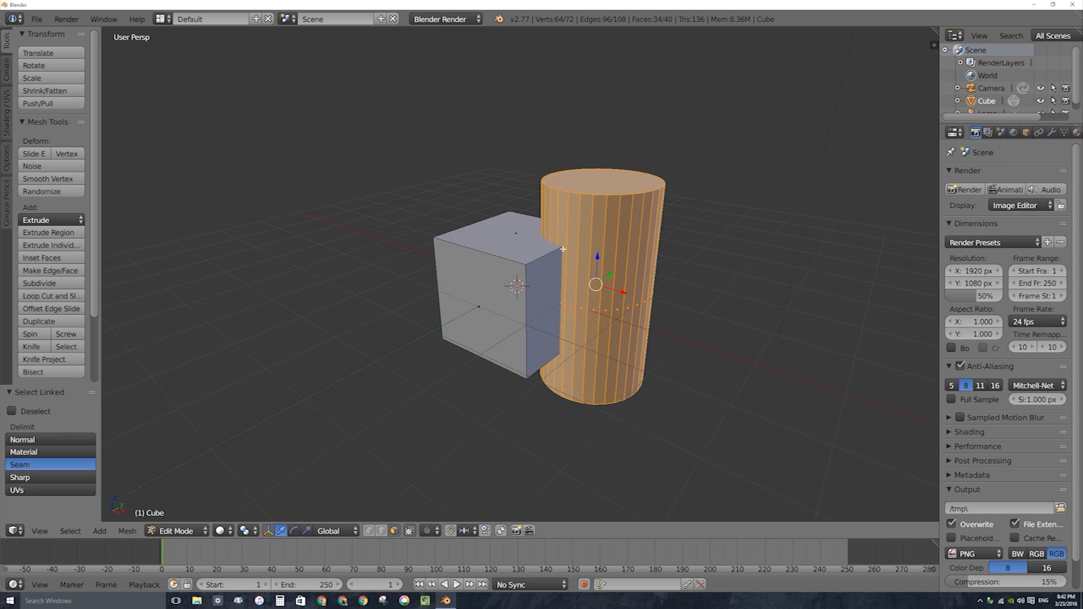
mouse_move(535, 261)
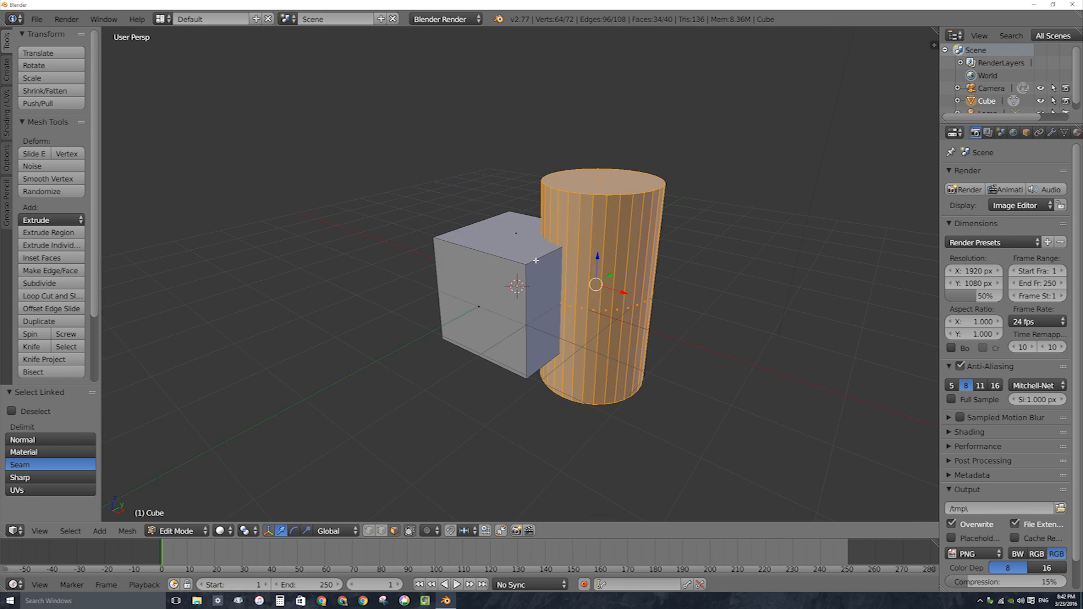
mouse_move(548, 247)
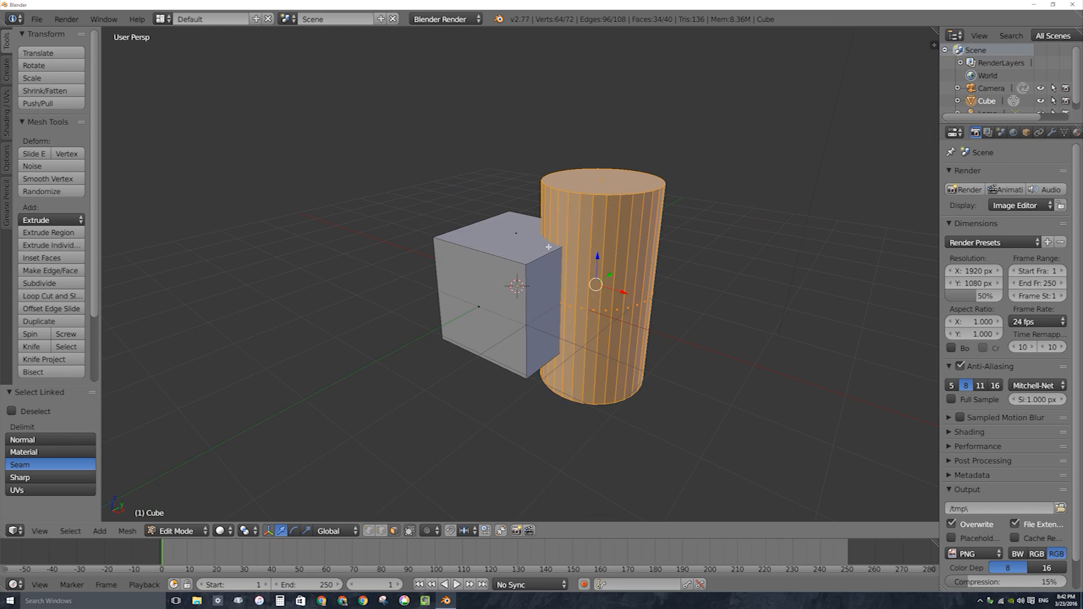
mouse_move(587, 210)
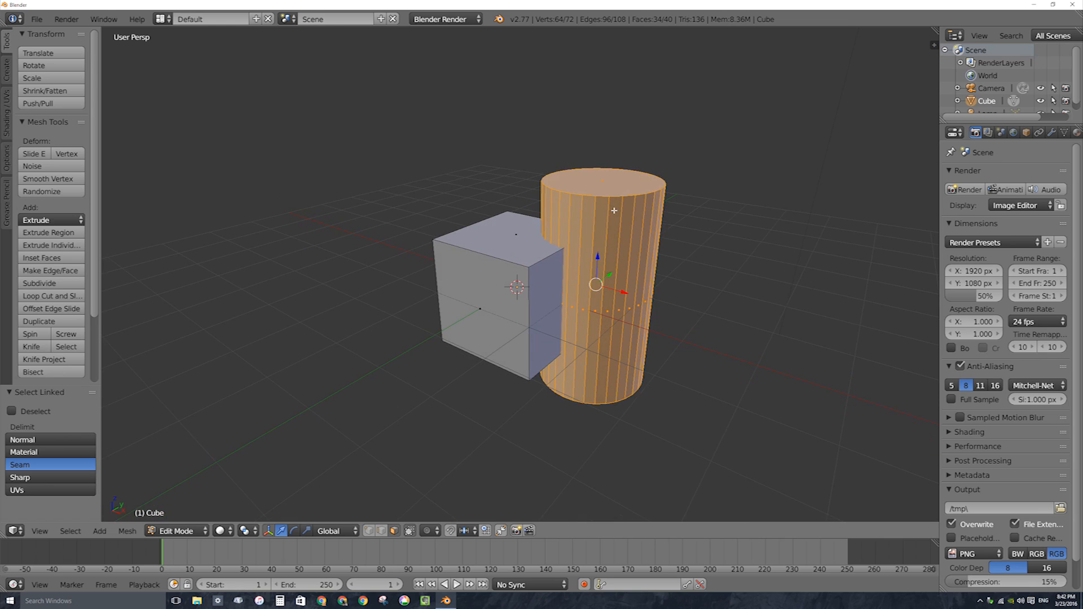
mouse_move(591, 211)
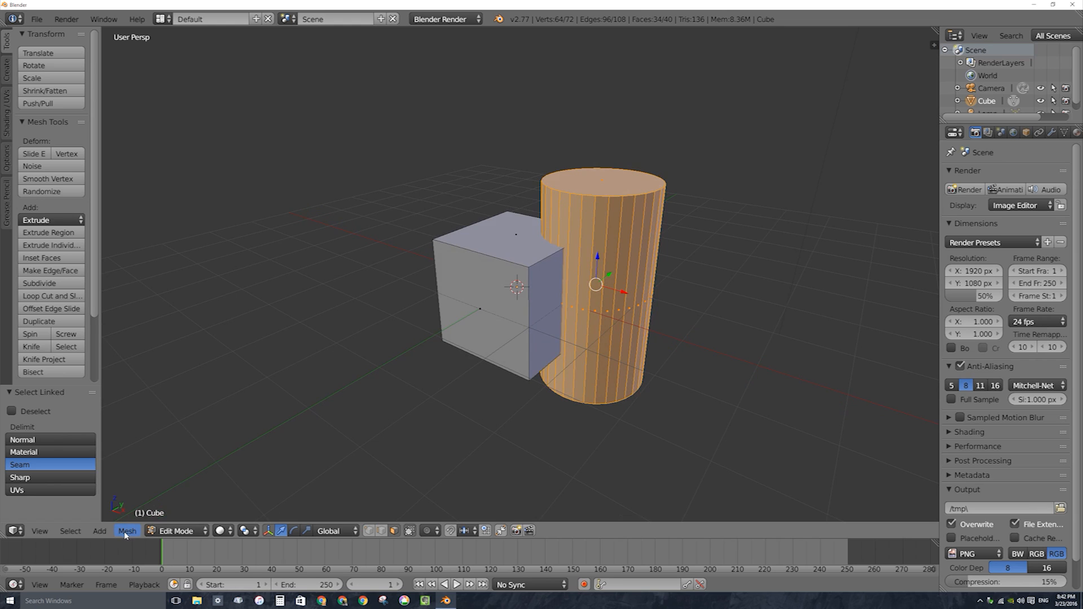
Select only the linked cylinder geometry within the cube mesh
left_click(128, 530)
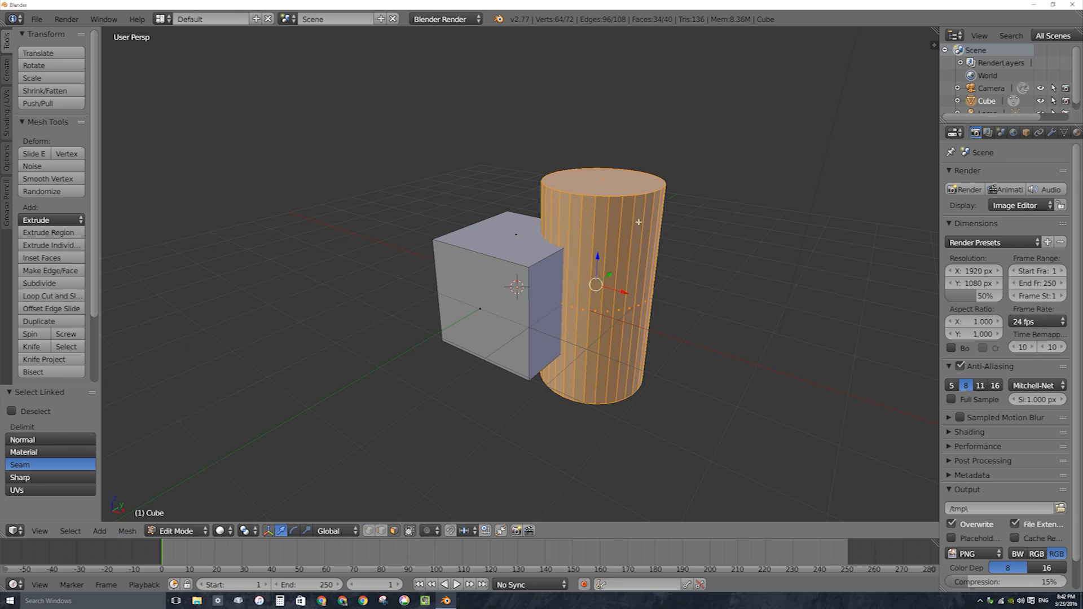
mouse_move(648, 213)
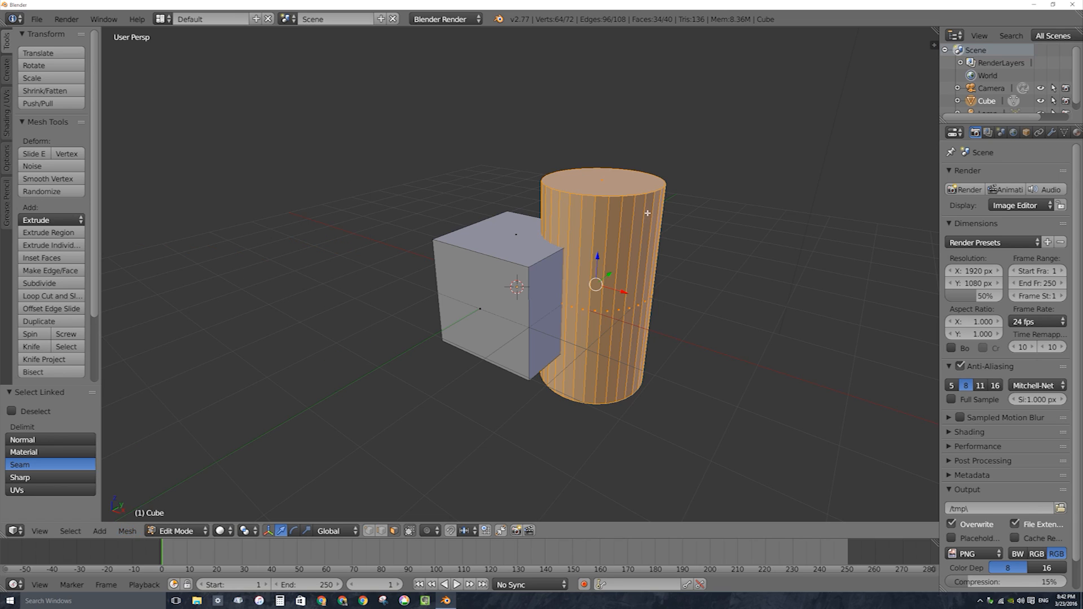
Run Intersect (Boolean) with Difference from the Faces menu to cut the cylinder away
left_click(126, 531)
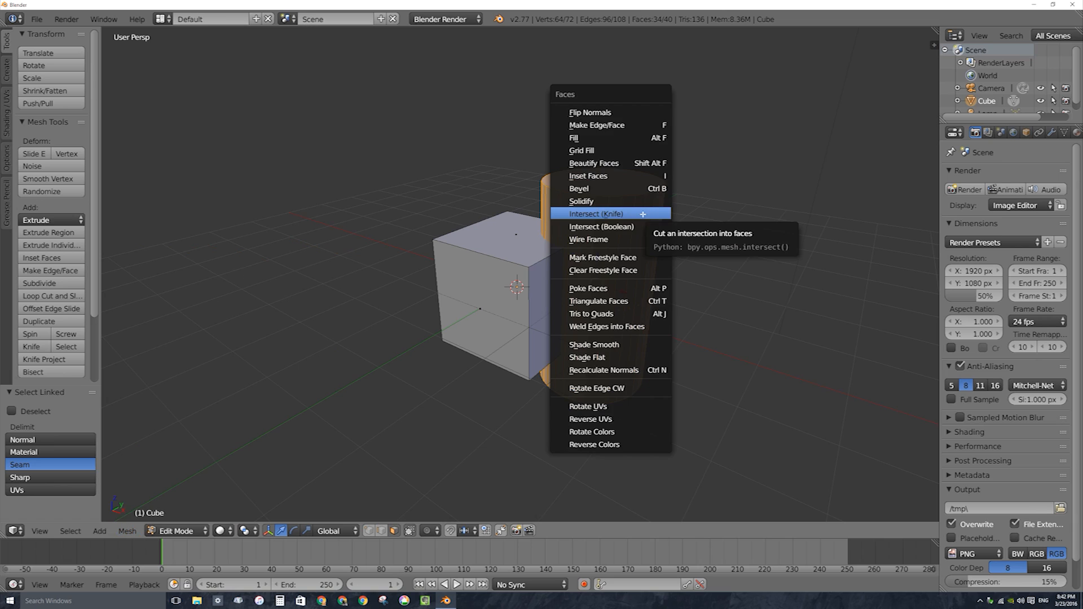
mouse_move(589, 112)
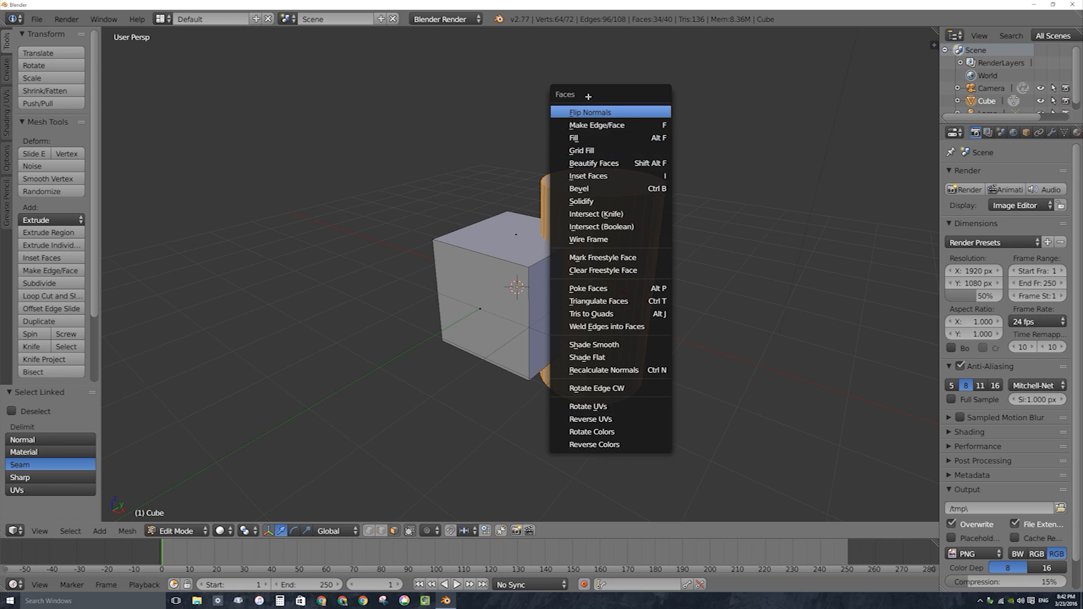
mouse_move(600, 227)
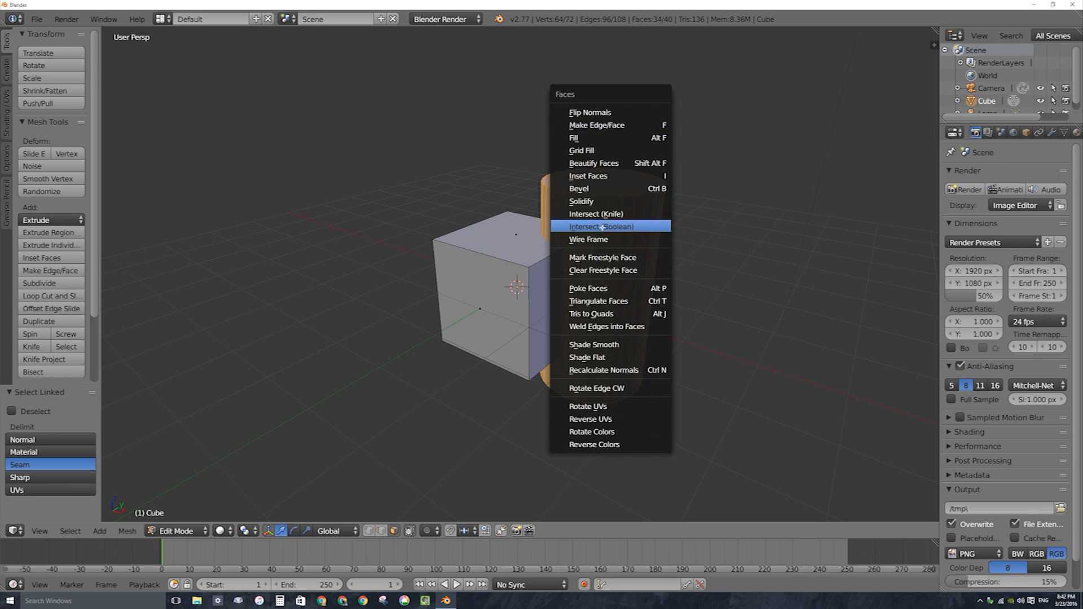
mouse_move(599, 227)
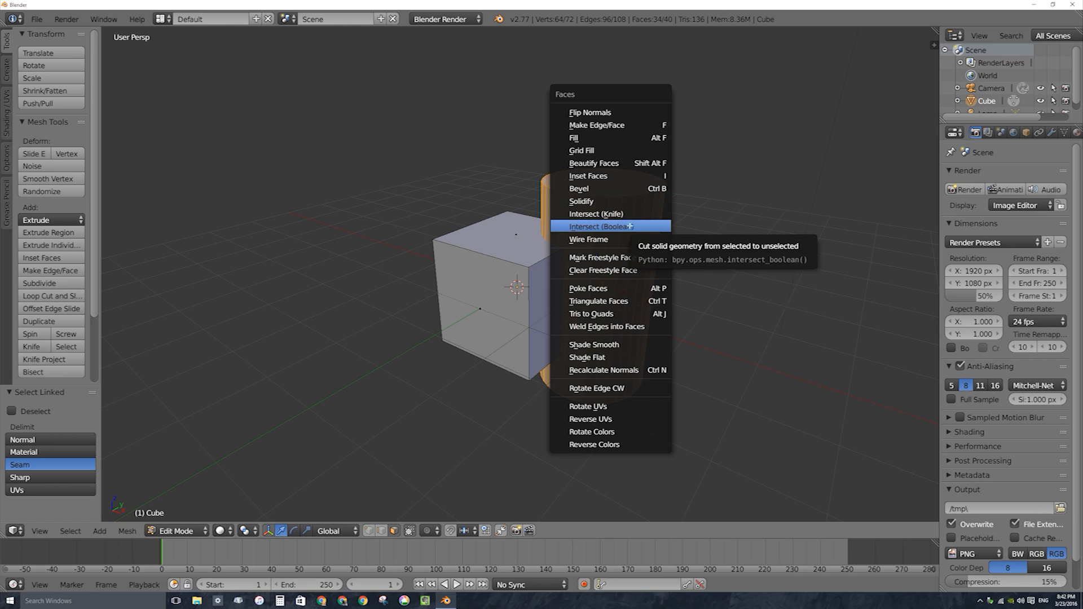
mouse_move(547, 208)
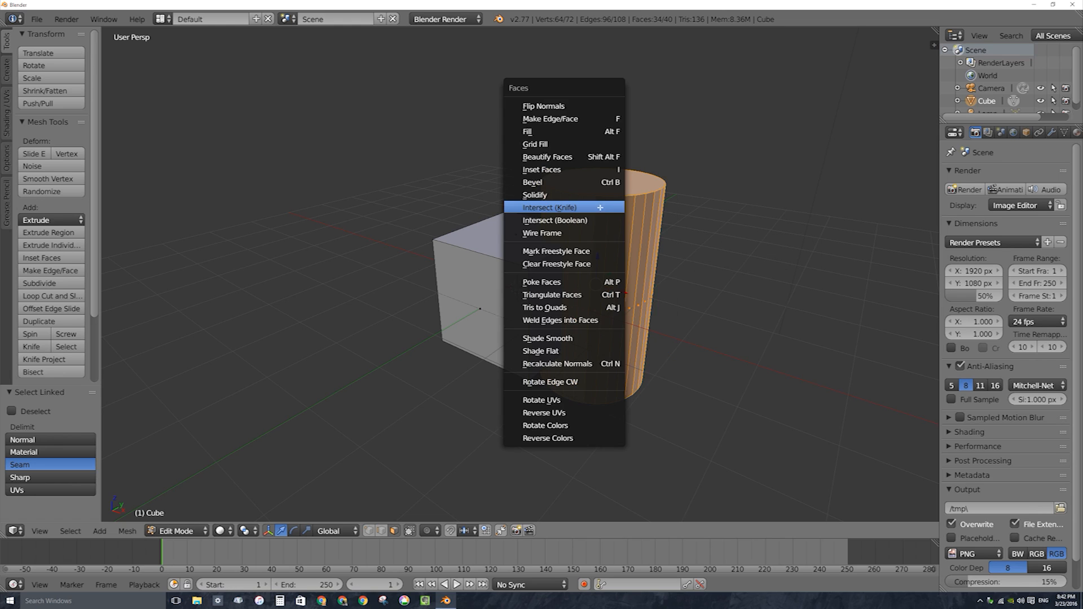
left_click(554, 220)
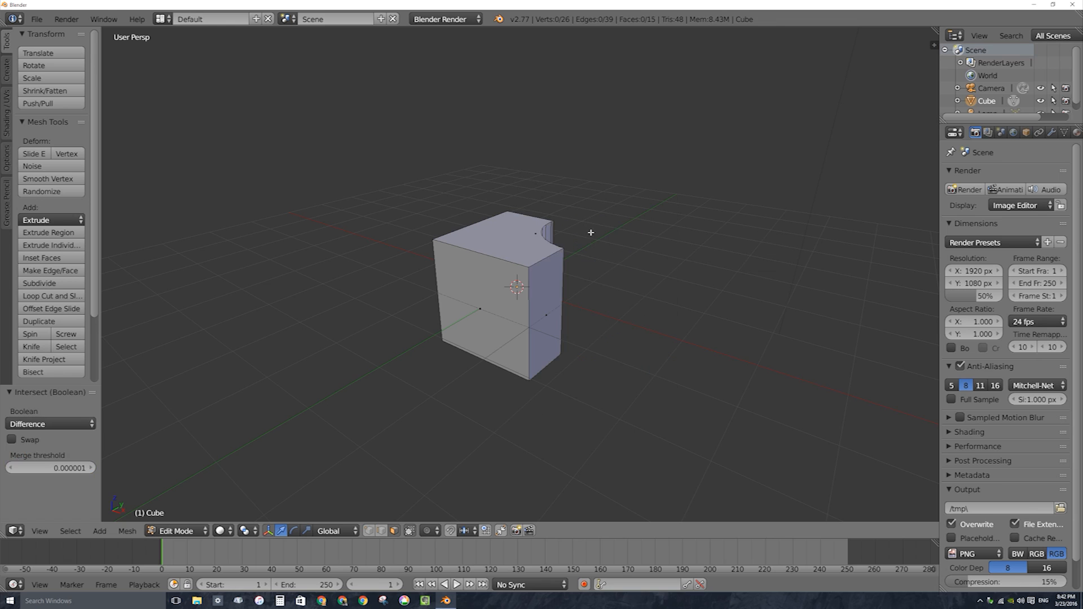
mouse_move(602, 93)
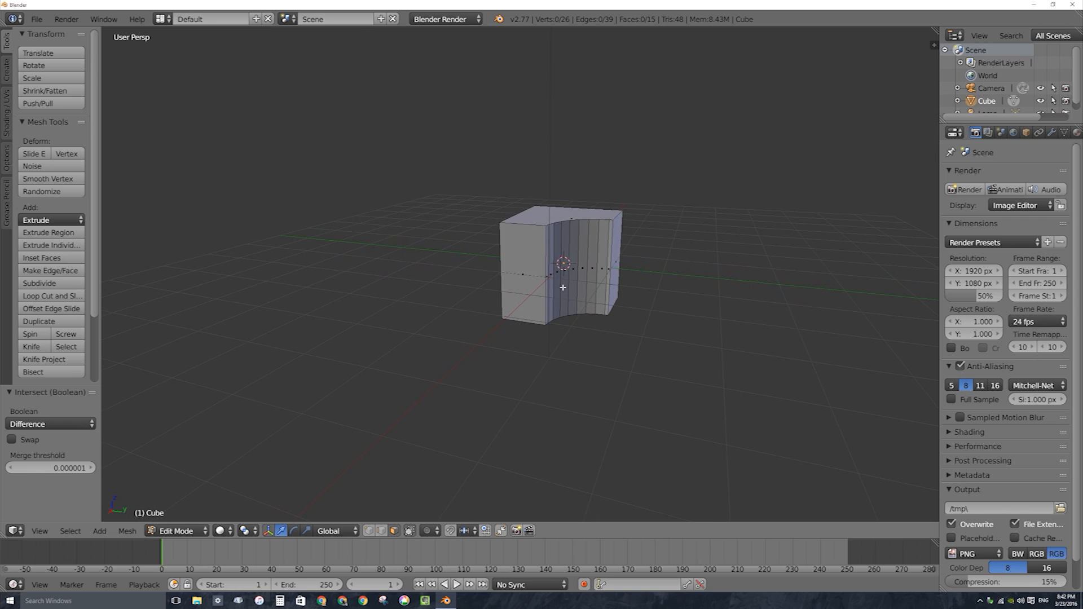
mouse_move(629, 270)
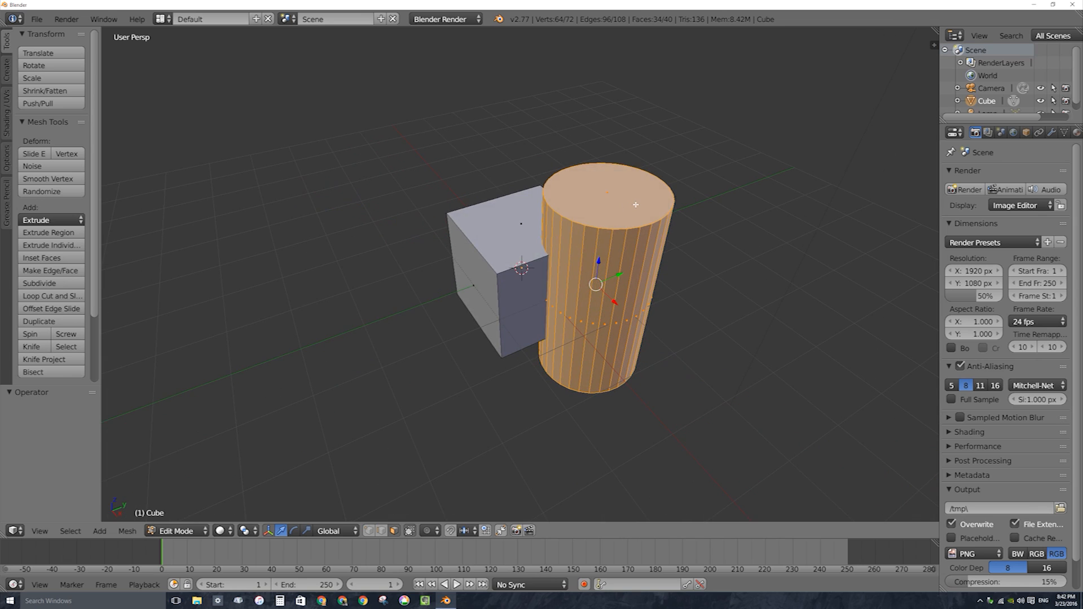
mouse_move(670, 201)
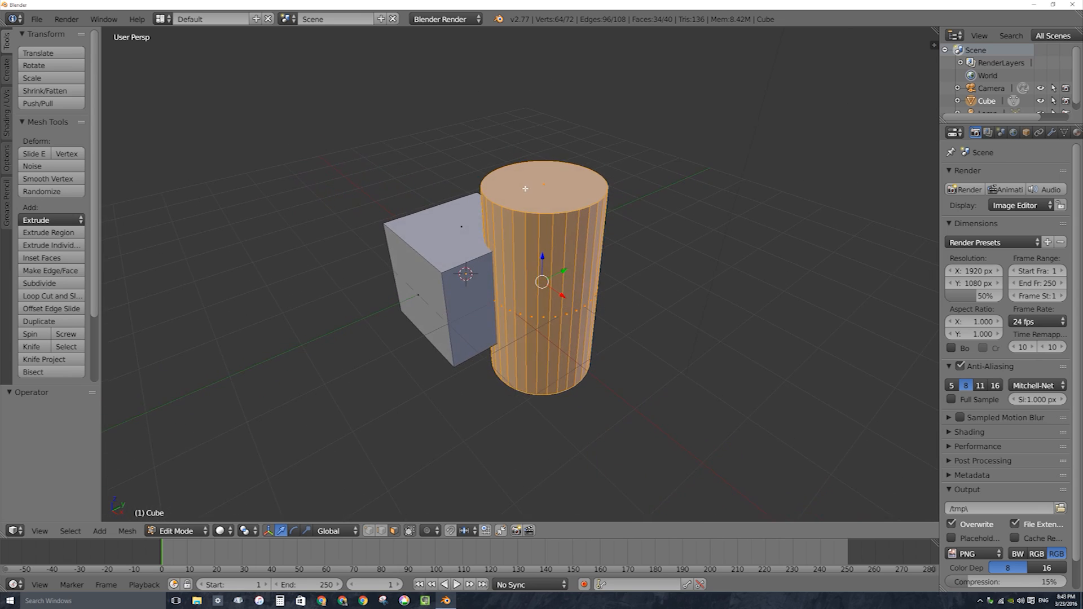
Run Intersect (Knife) from the Faces menu to slice the meshes where they cross
left_click(146, 530)
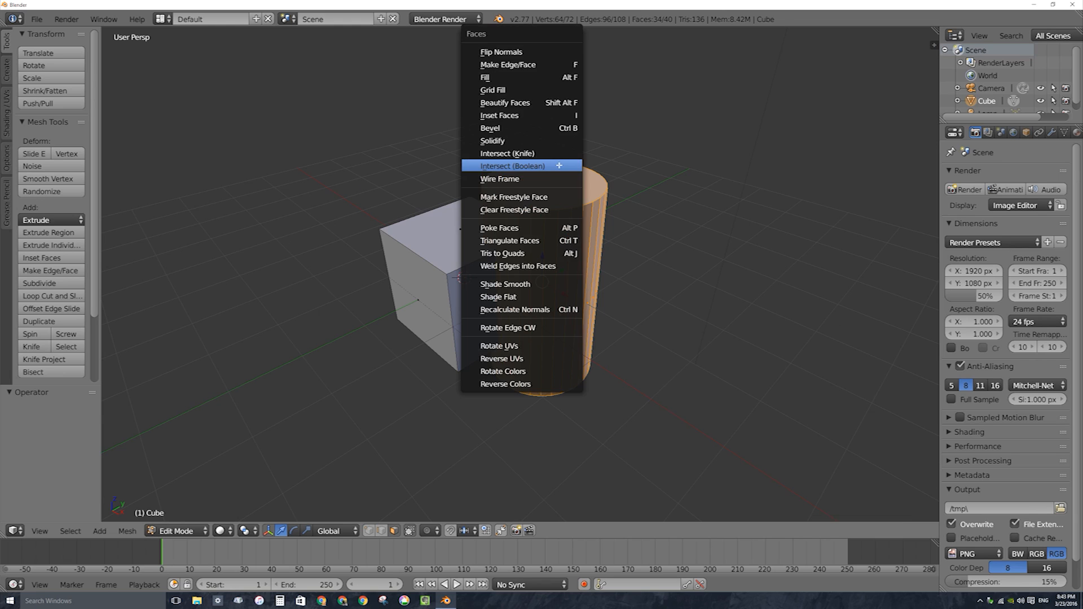
mouse_move(527, 166)
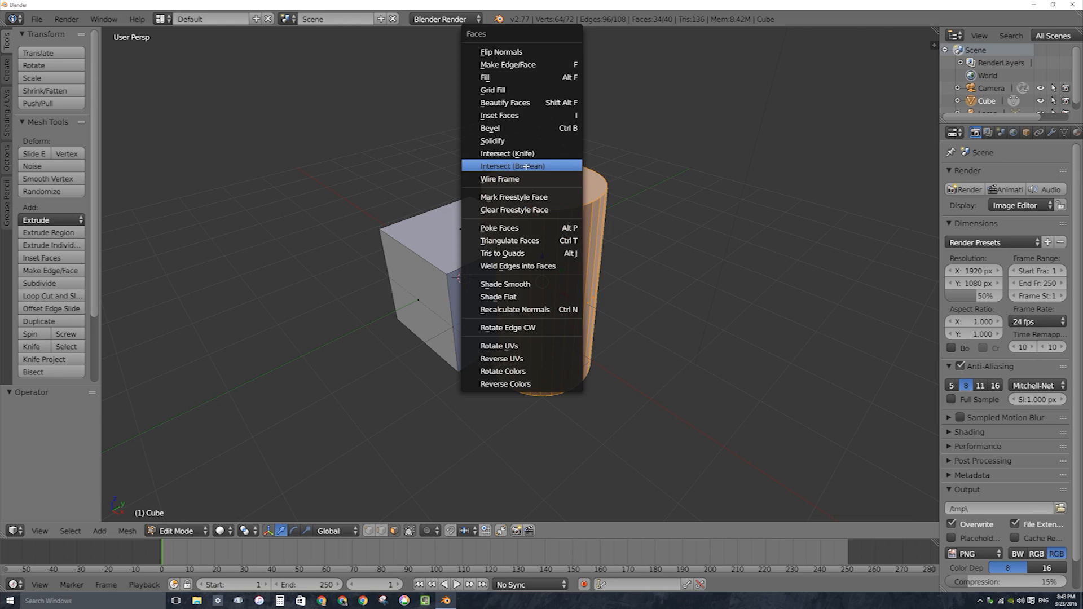
mouse_move(508, 152)
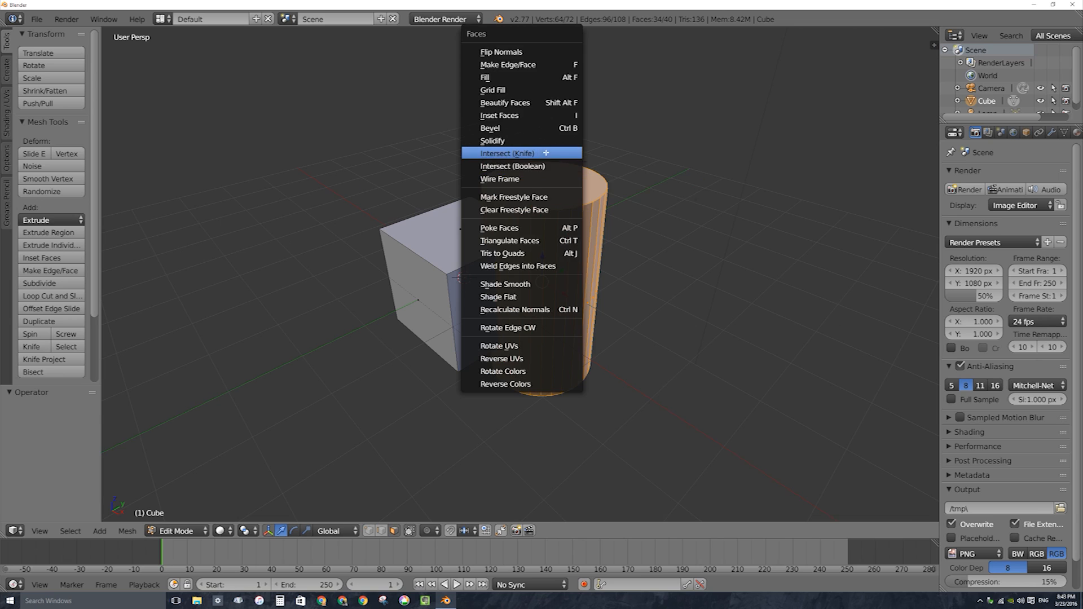
left_click(507, 152)
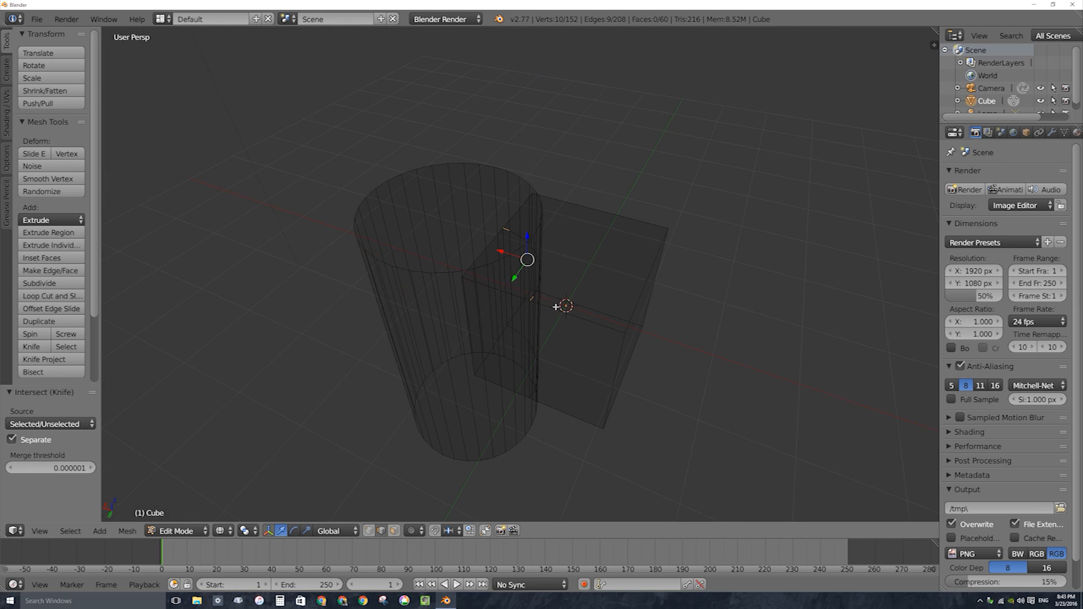
Delete the cylinder's faces and the leftover sliver of cut geometry at the corner
left_click(224, 531)
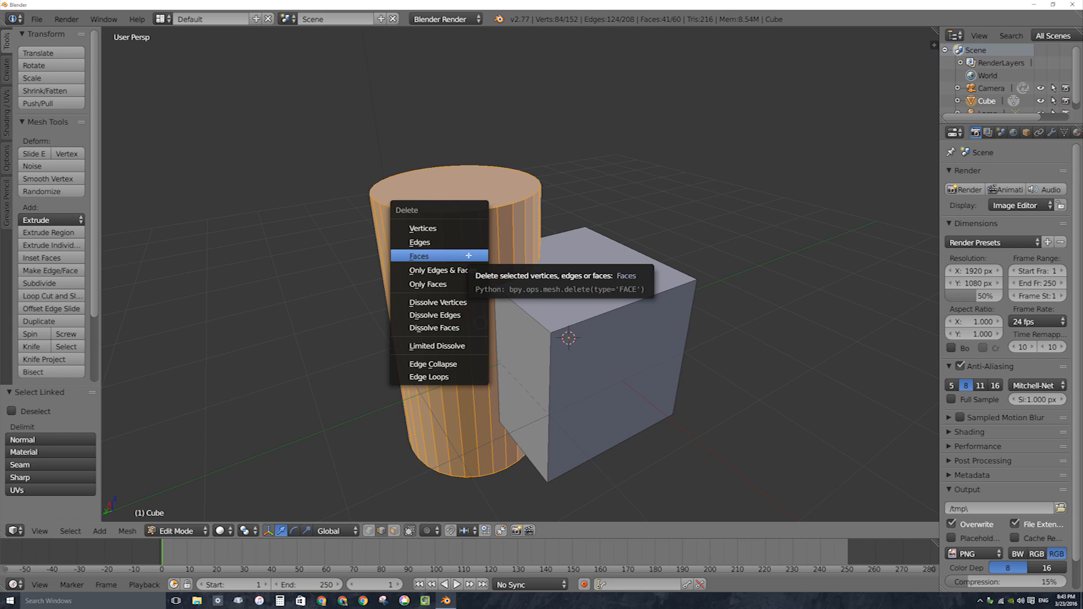
mouse_move(420, 241)
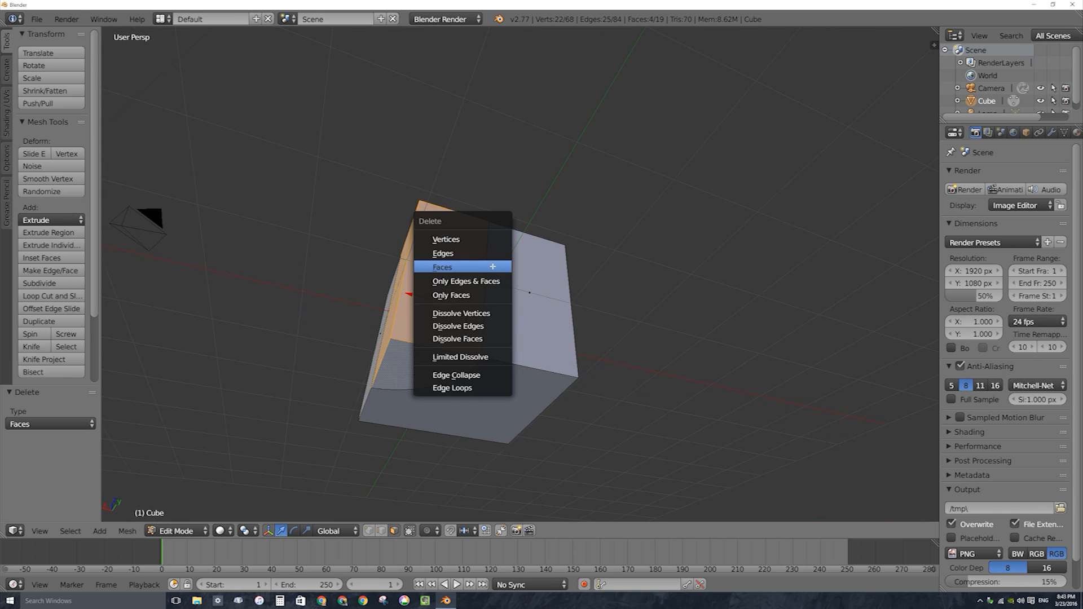
left_click(442, 267)
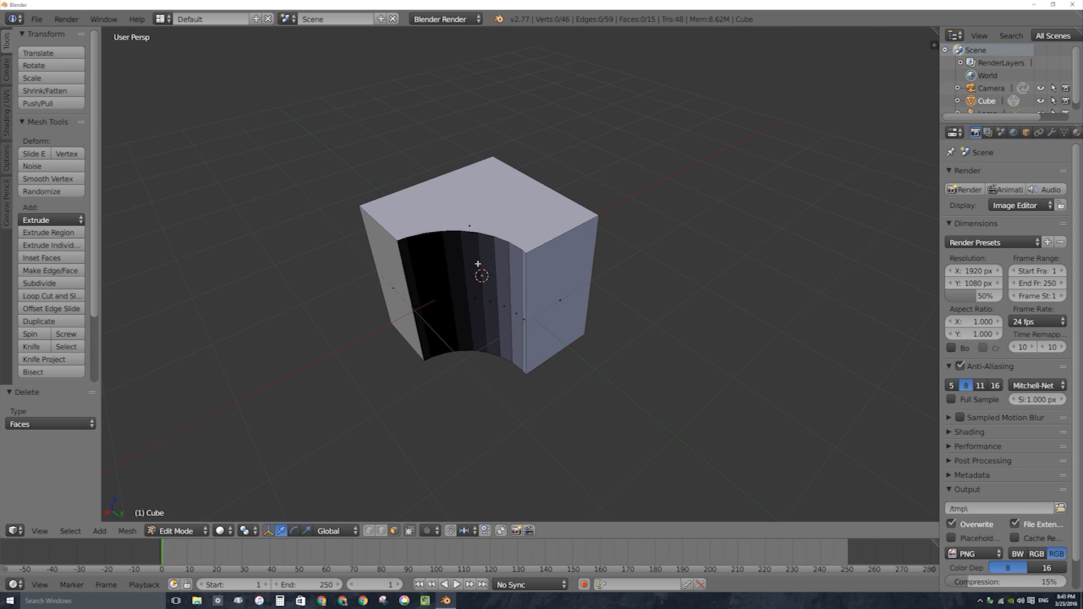
mouse_move(525, 214)
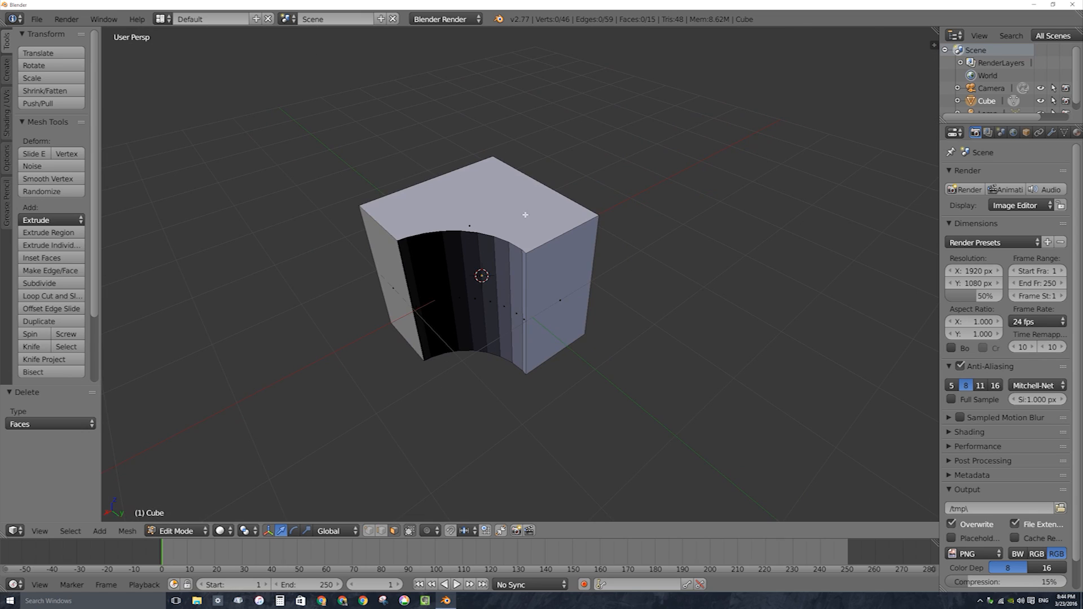
mouse_move(427, 319)
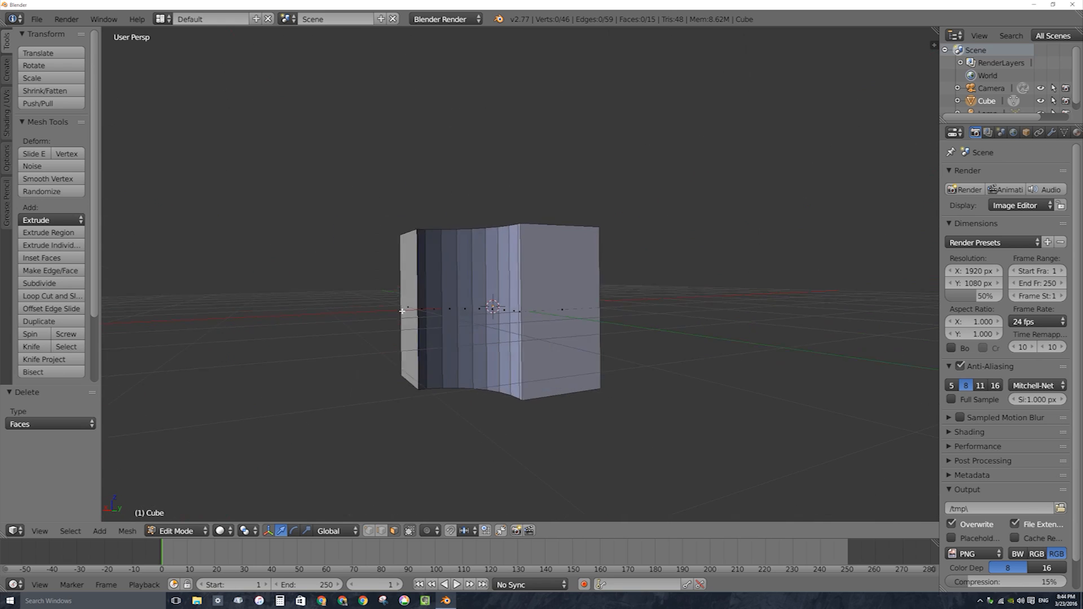
Select the curved notch faces, recalculate their normals outward, then deselect to check shading
left_click(433, 307)
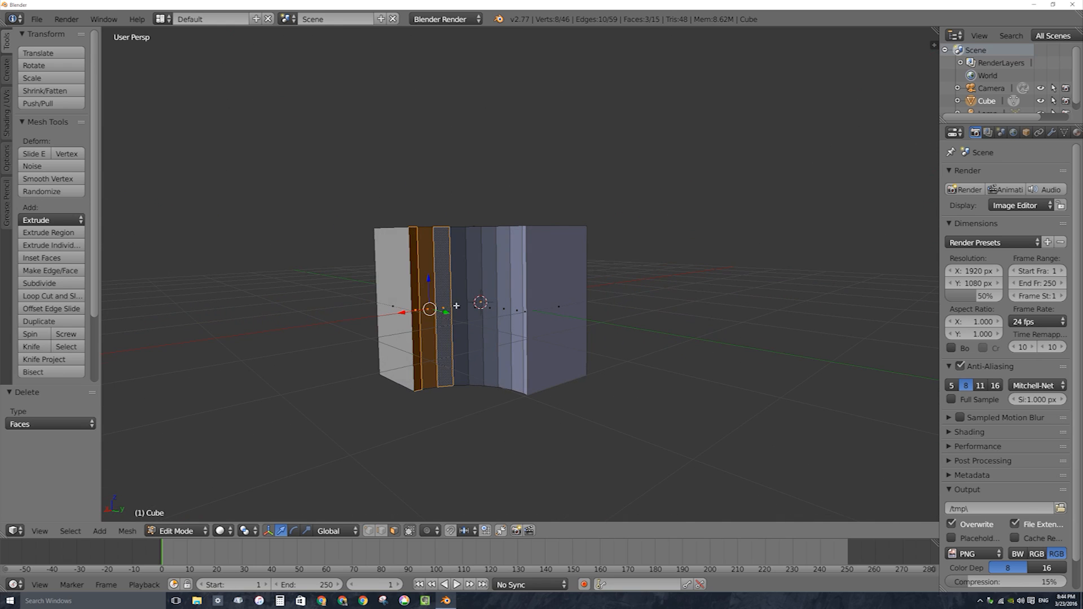
key("a")
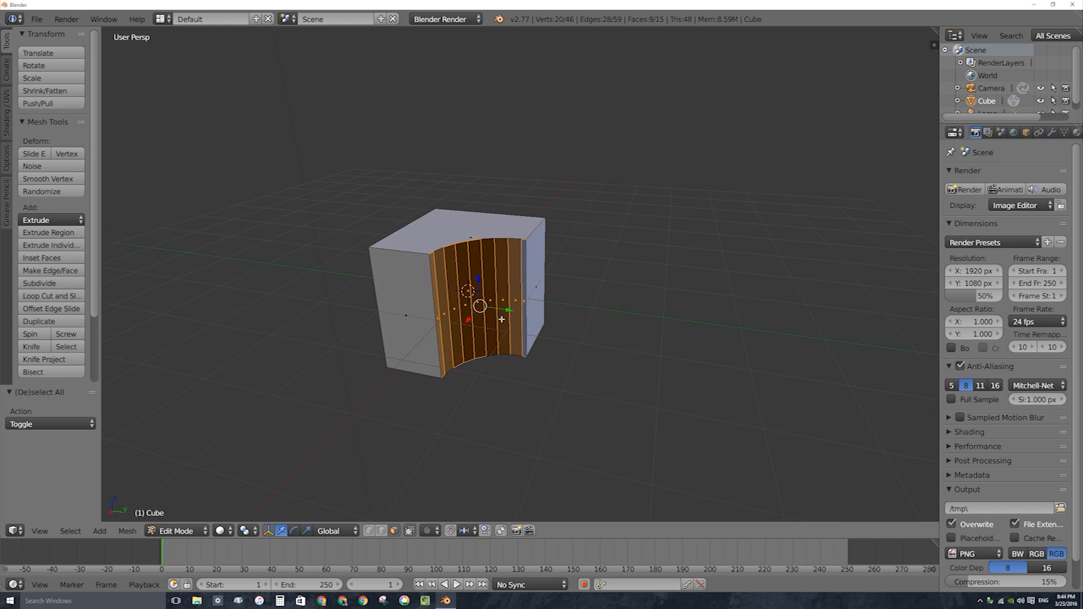
mouse_move(228, 190)
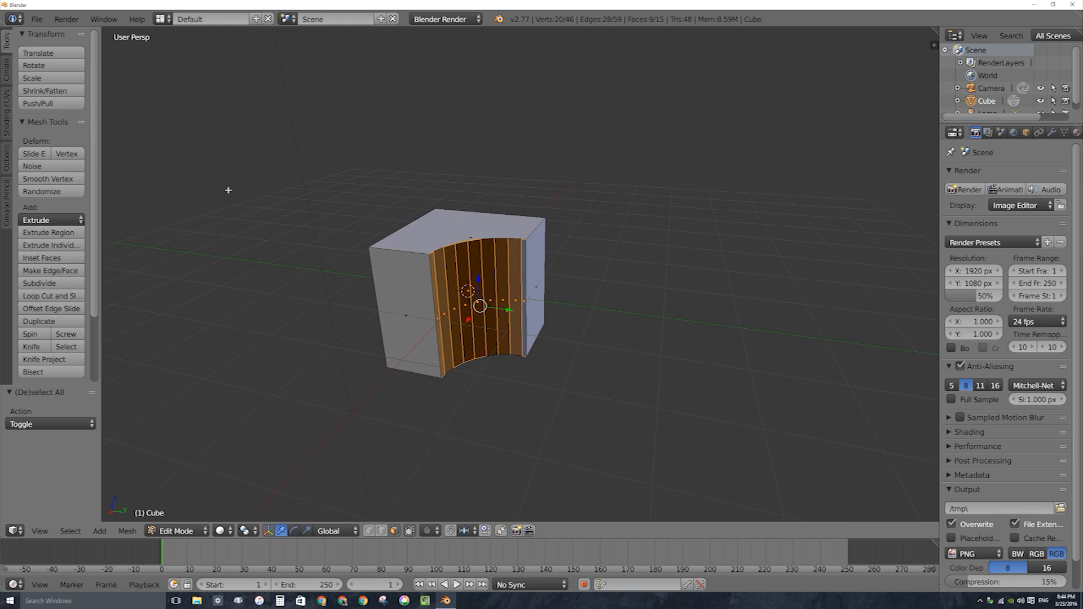
mouse_move(9, 109)
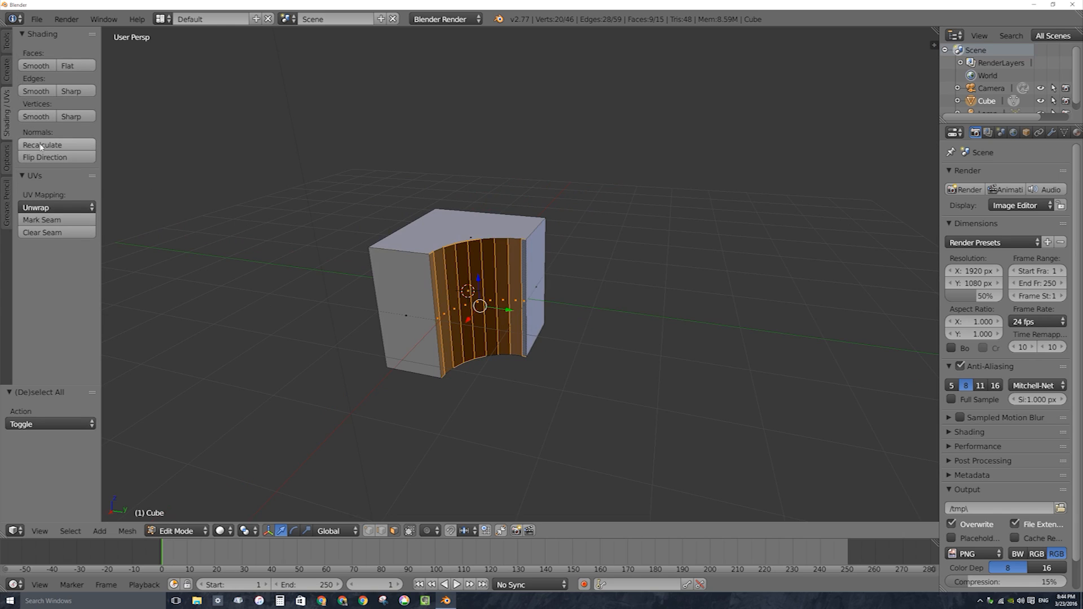
left_click(42, 145)
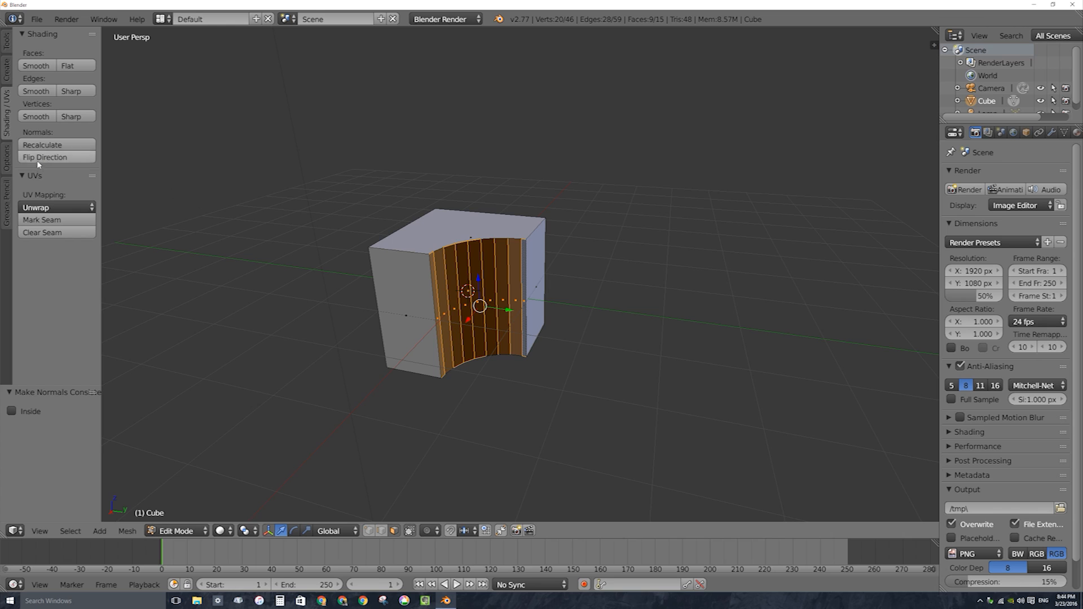
key("a")
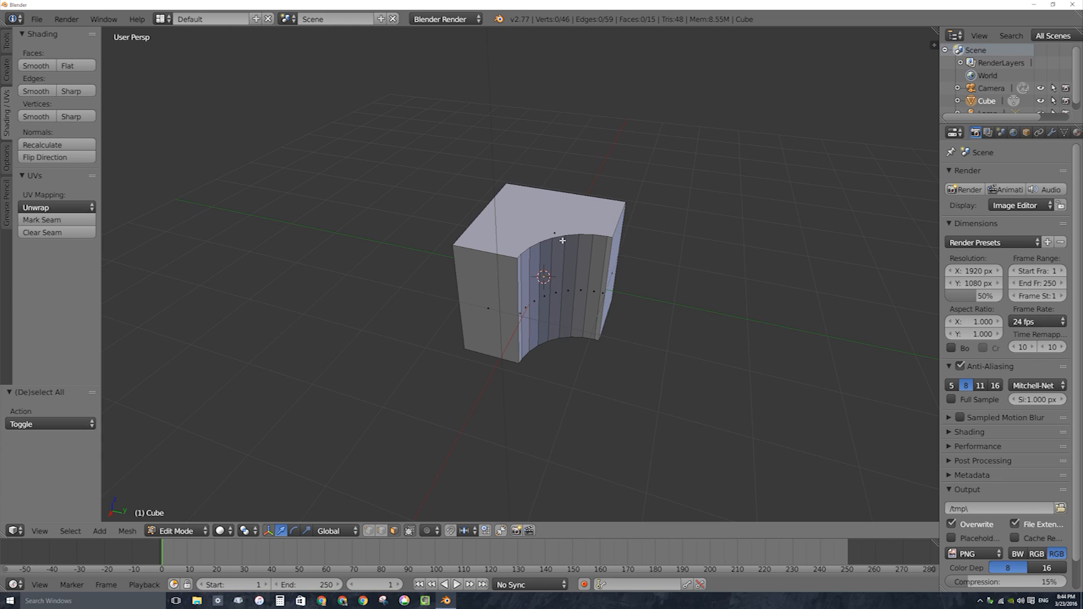
mouse_move(628, 251)
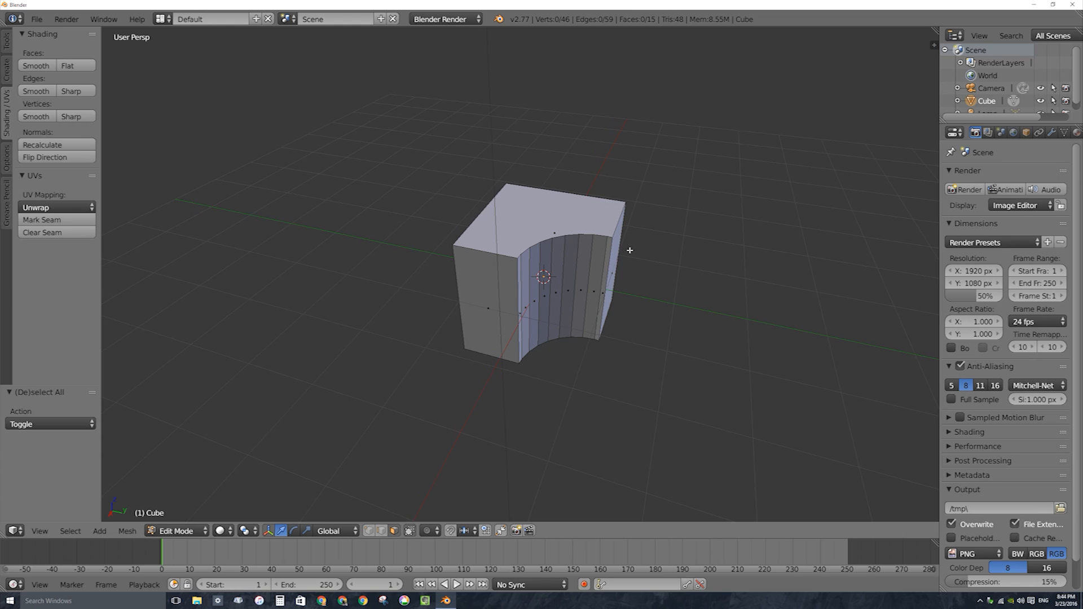
Reload the default startup scene and enter Edit Mode on the plain cube
left_click(36, 19)
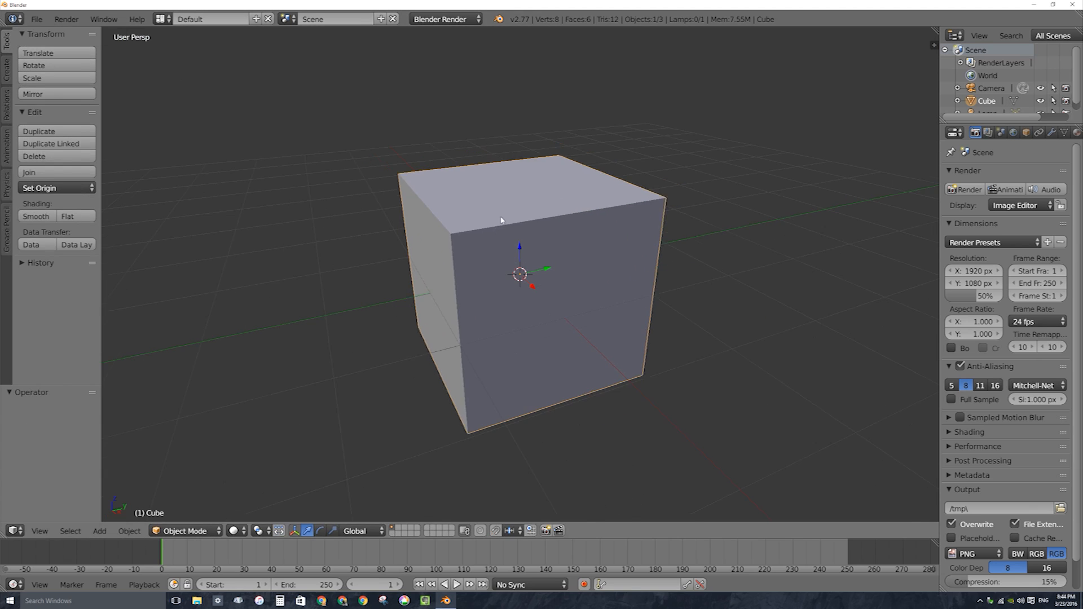
key("Tab")
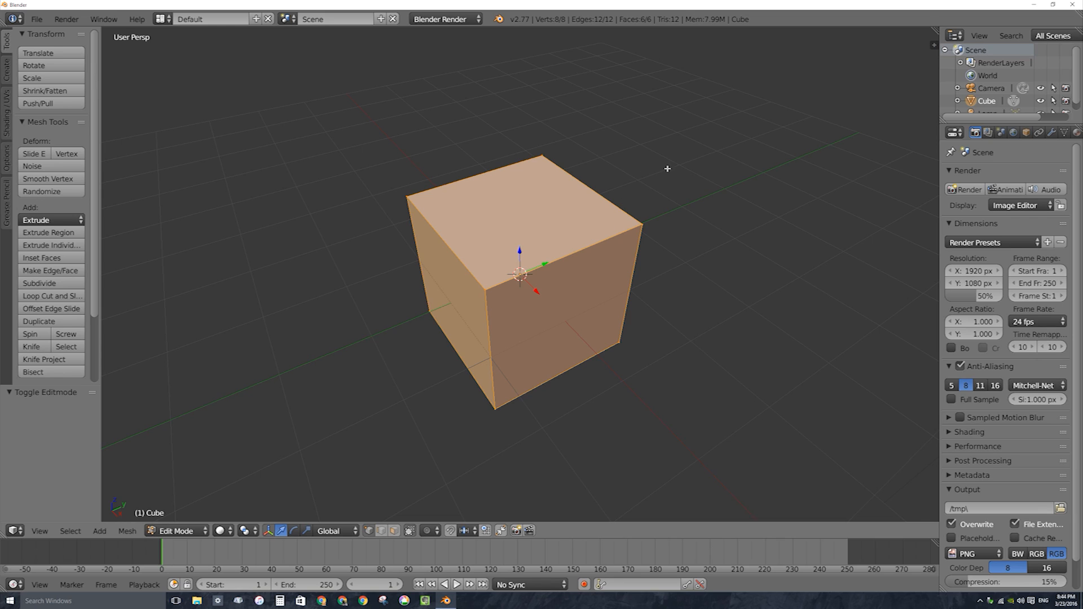
mouse_move(663, 302)
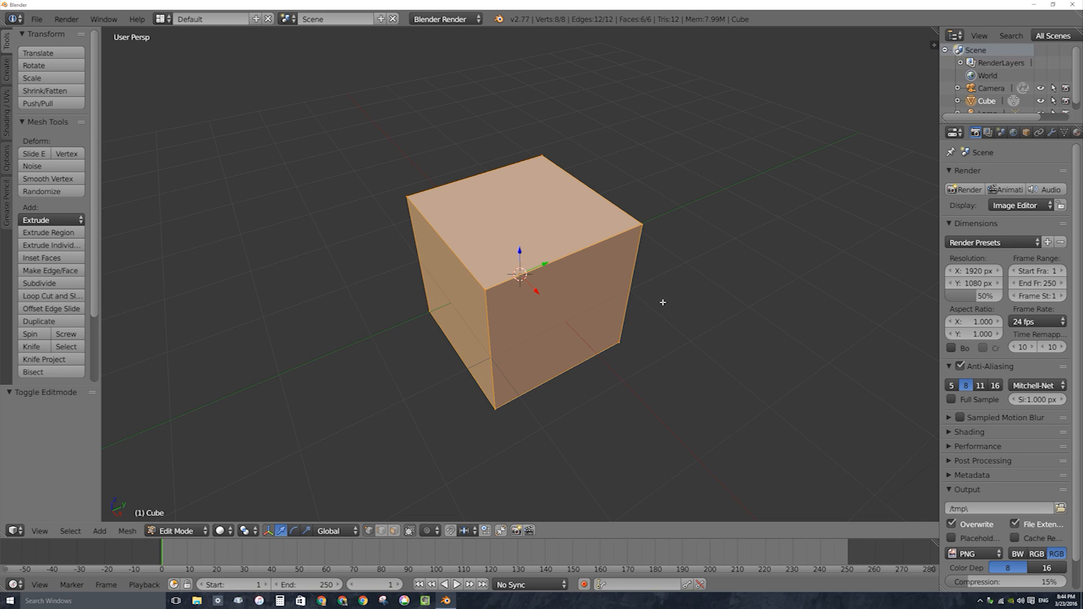
mouse_move(531, 90)
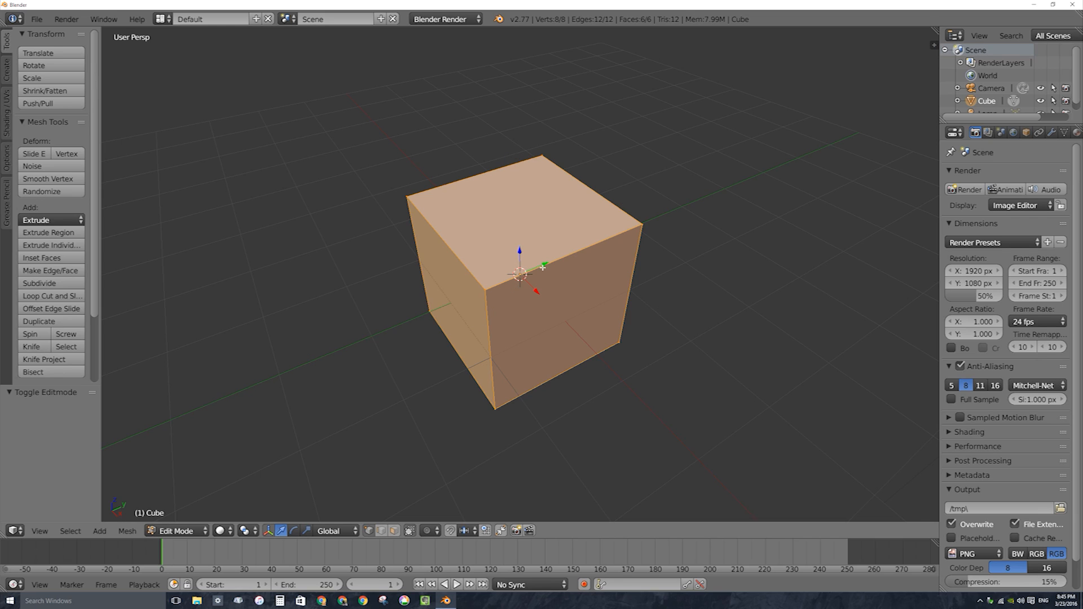
mouse_move(549, 233)
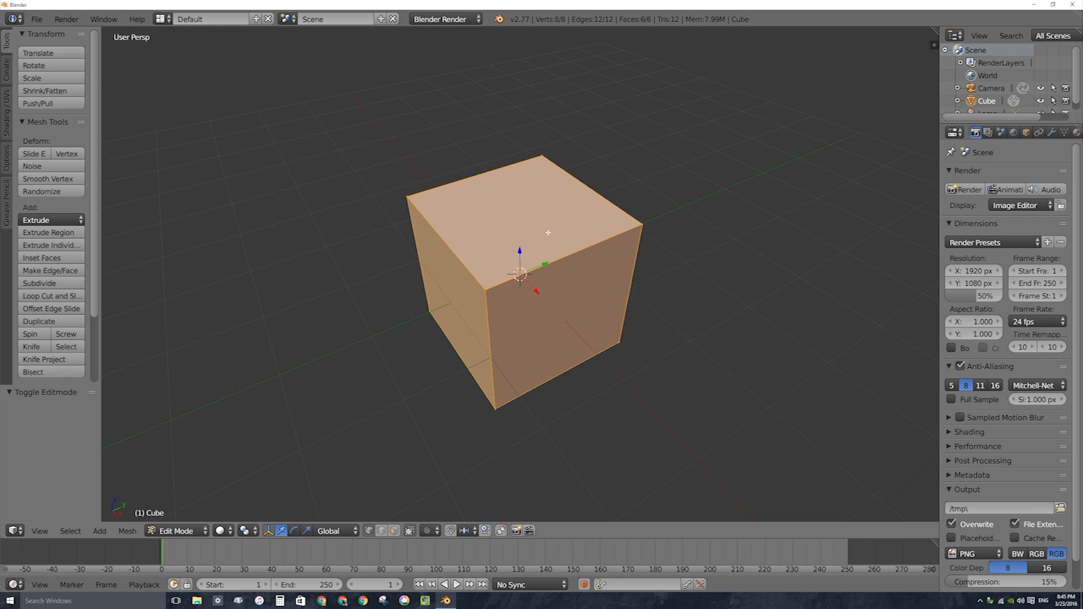
mouse_move(534, 217)
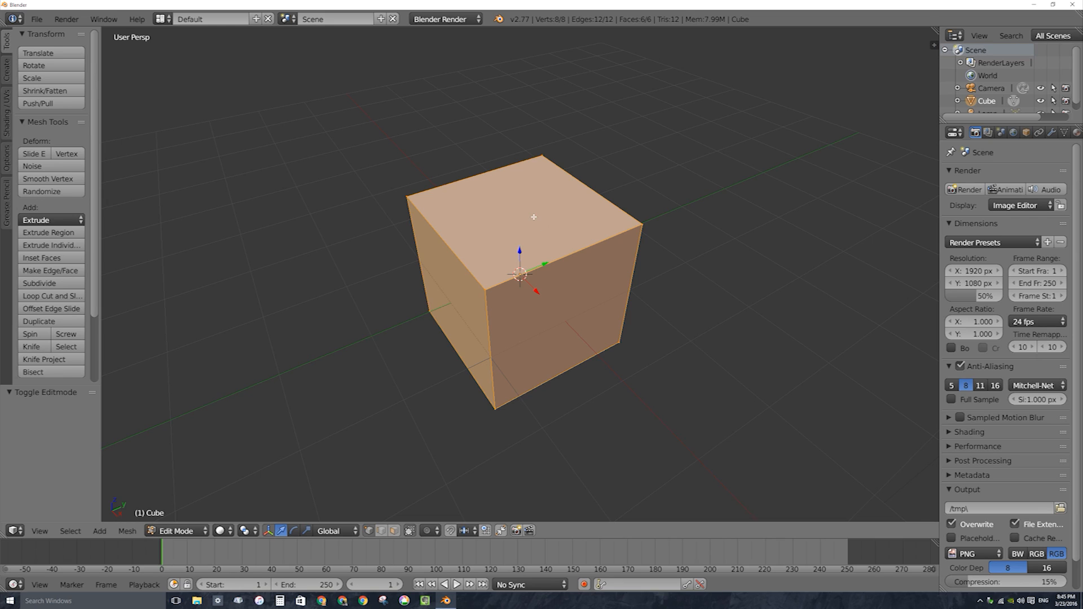
mouse_move(529, 255)
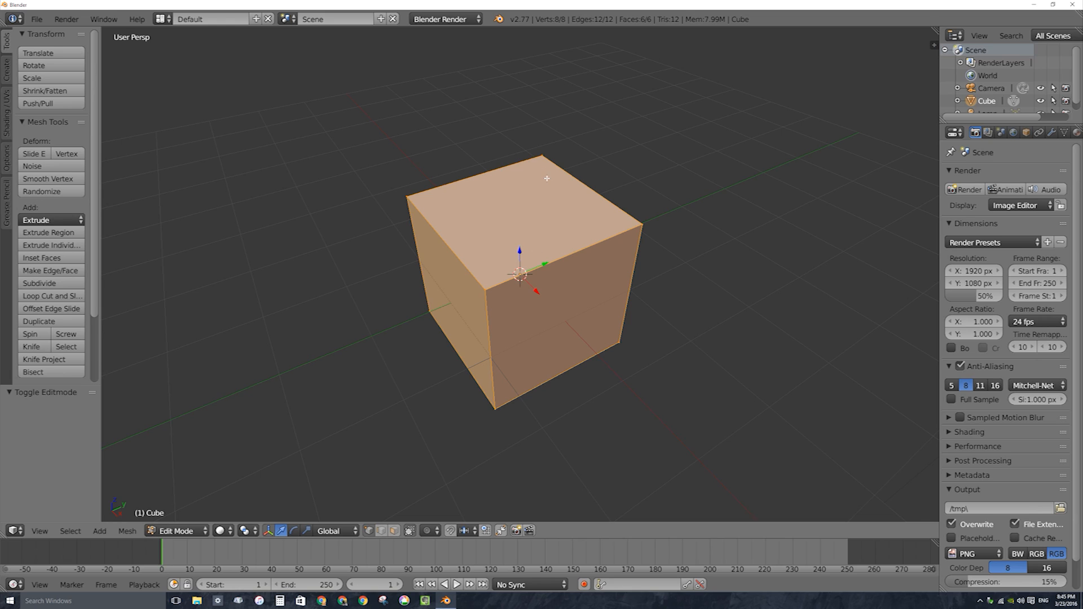
Add a second cube into the mesh via Shift+A > Mesh > Cube, overlapping the original
left_click(100, 531)
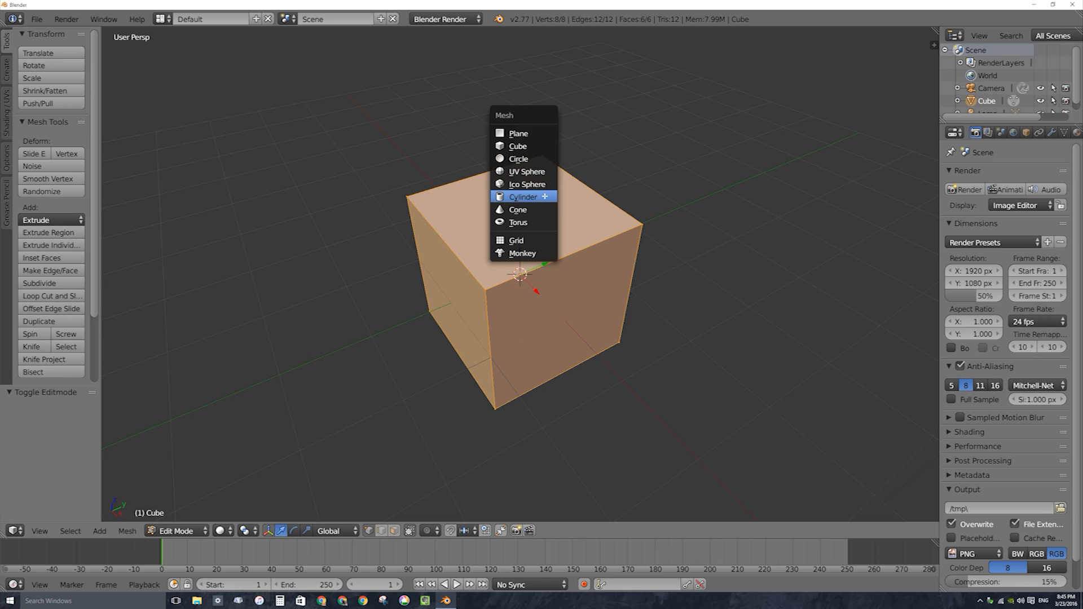
left_click(518, 146)
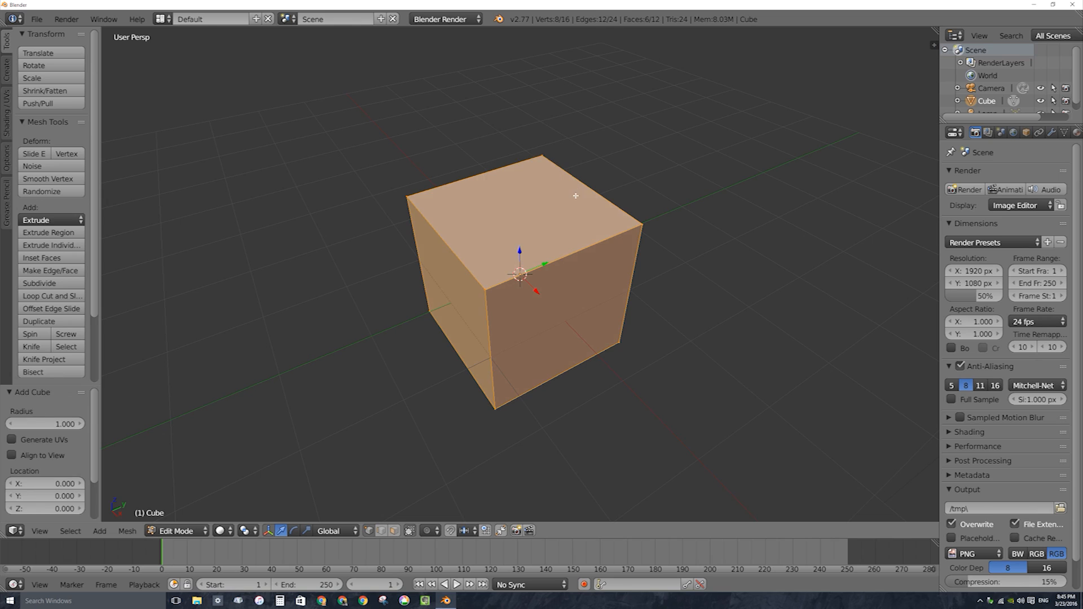
mouse_move(641, 221)
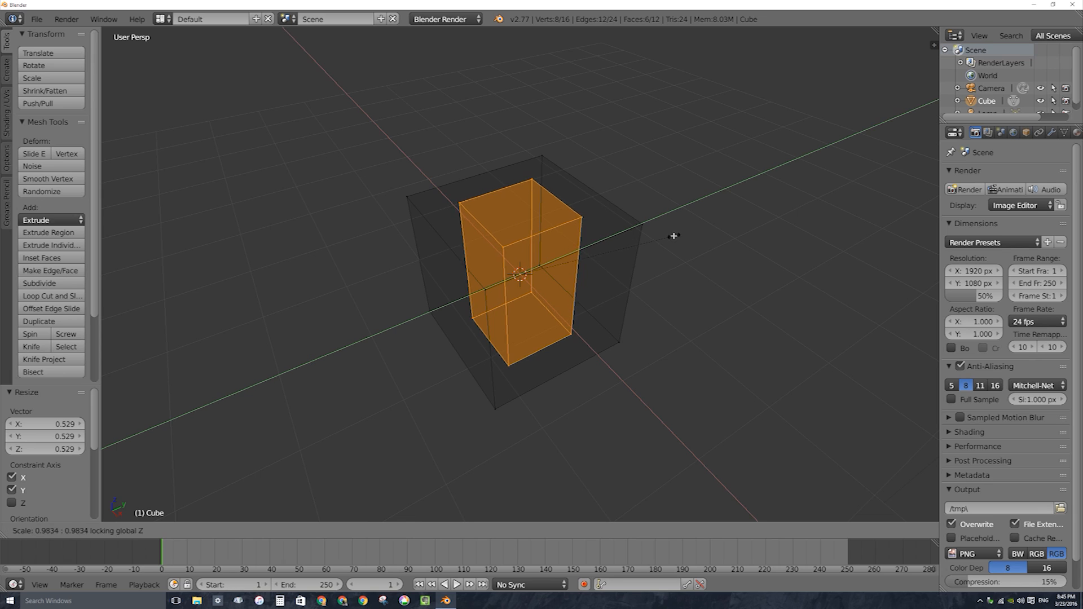
mouse_move(569, 240)
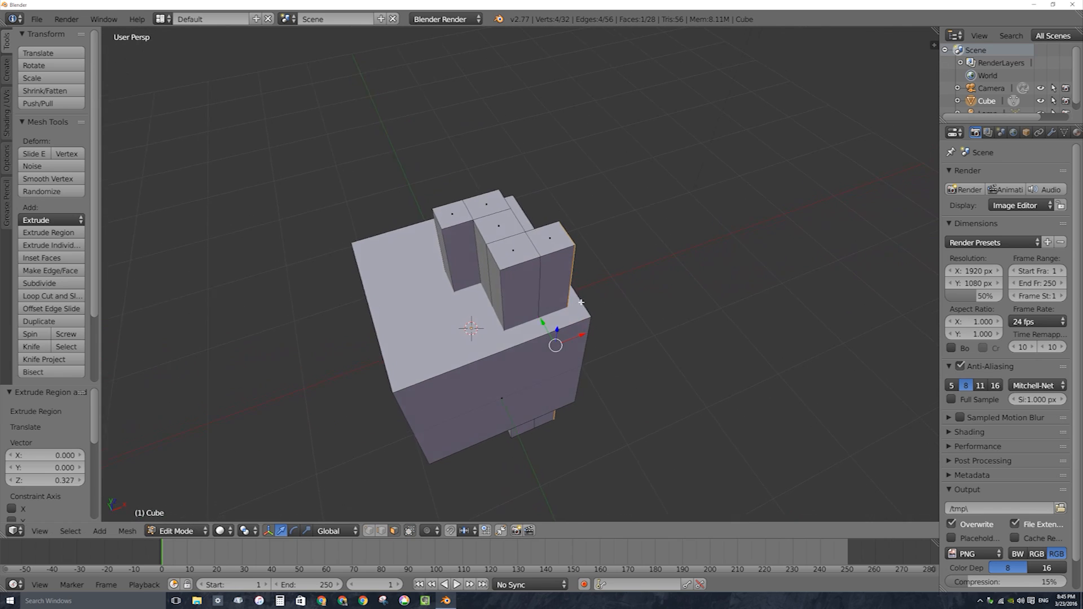
Select the whole Z-shaped column so it can be moved through the cube
key("a")
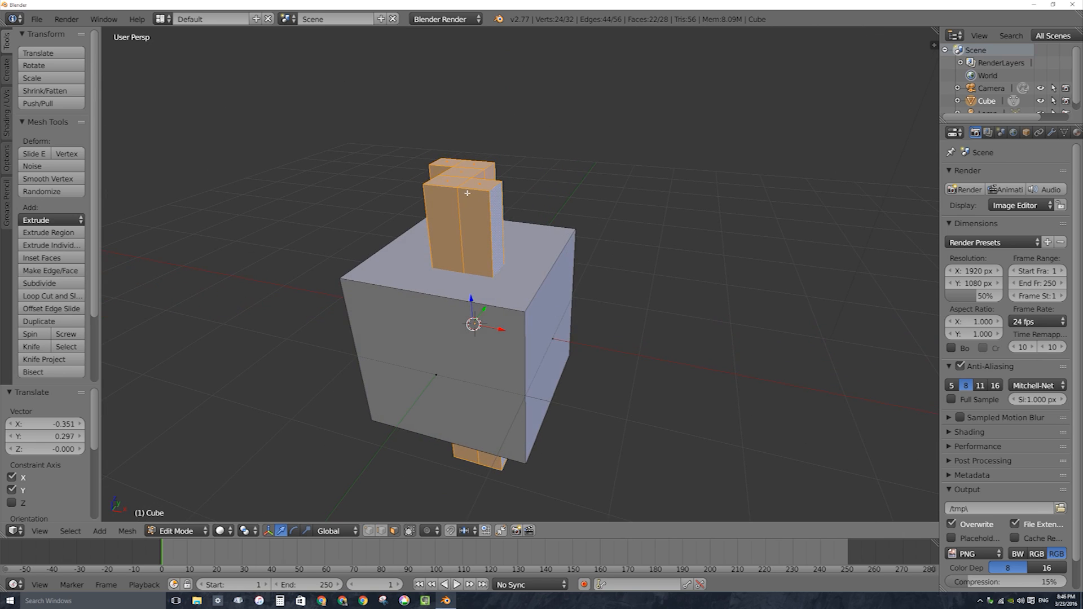
mouse_move(501, 255)
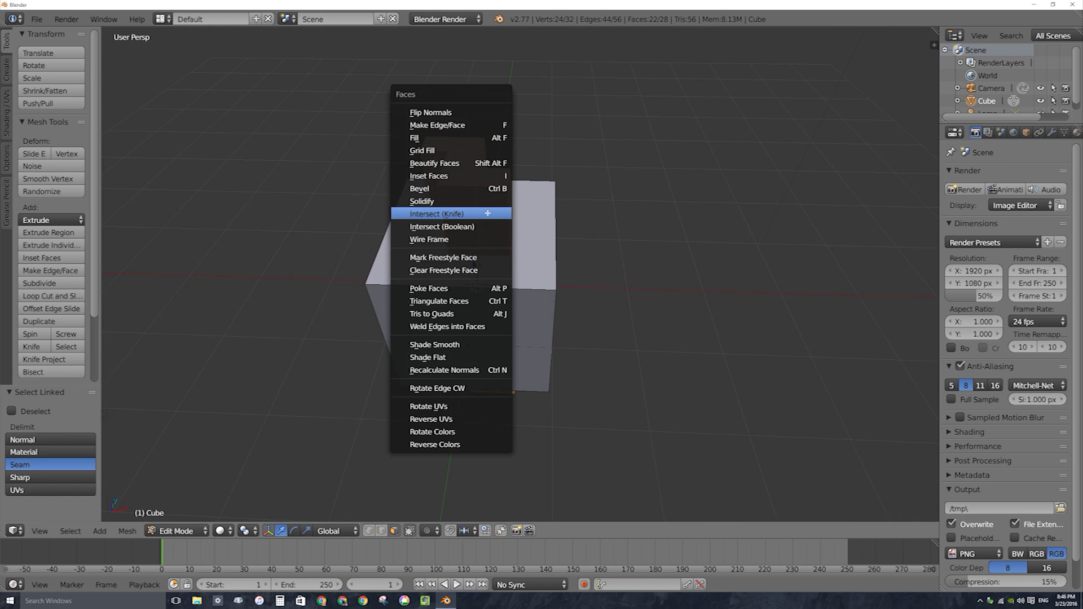
mouse_move(442, 227)
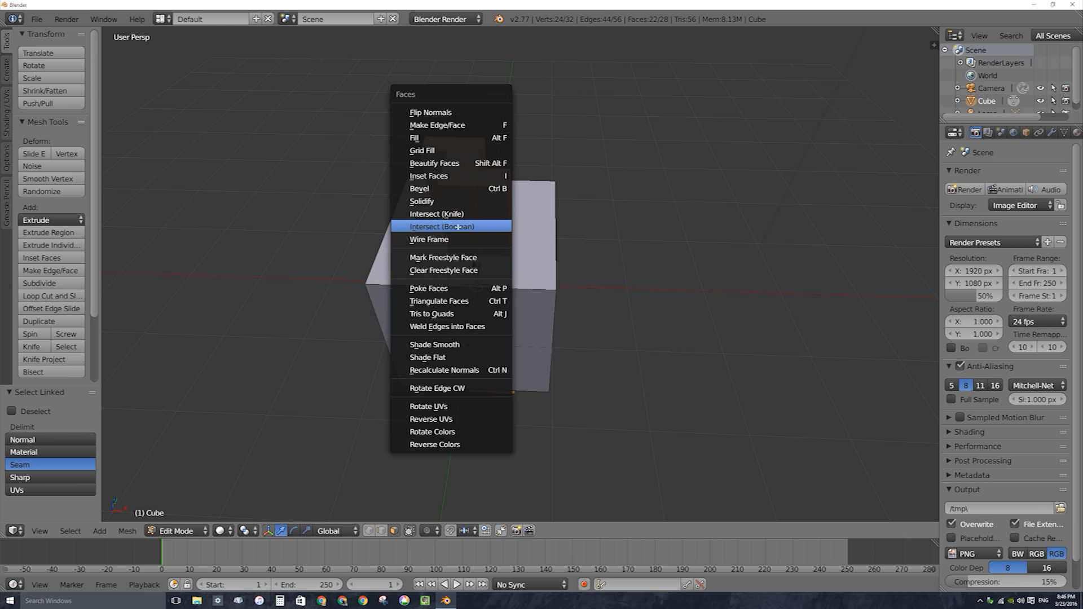
Apply Intersect (Boolean) Difference to carve the Z-shaped hole through the cube
left_click(441, 226)
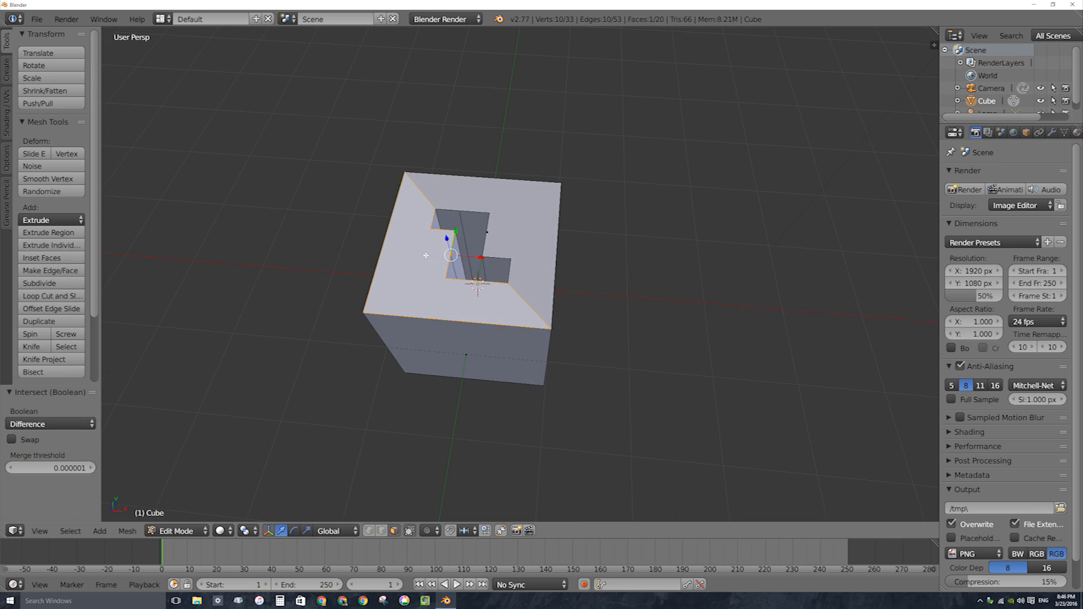
mouse_move(442, 247)
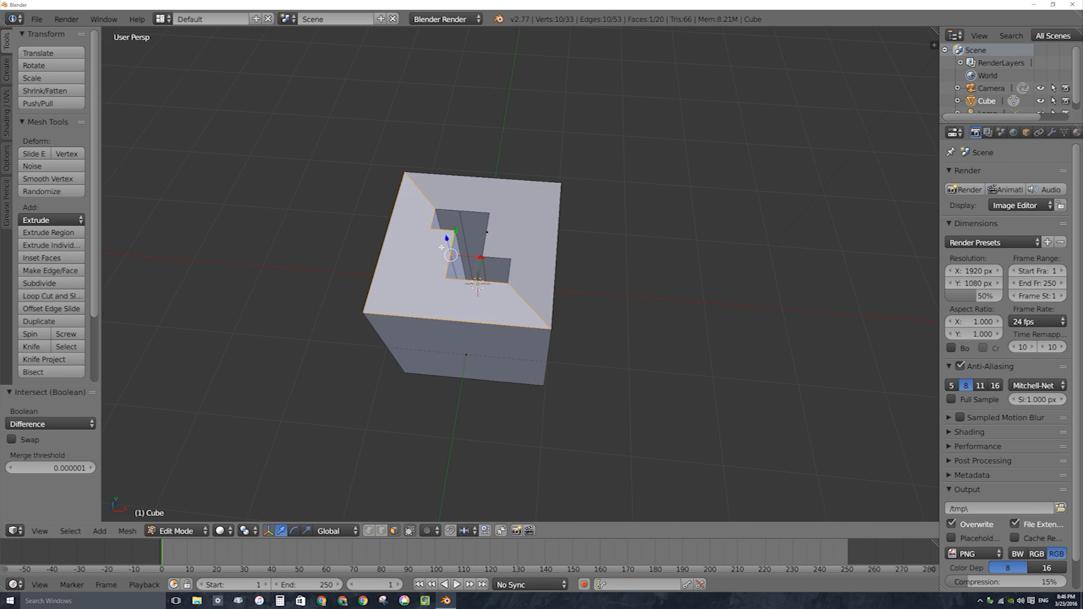